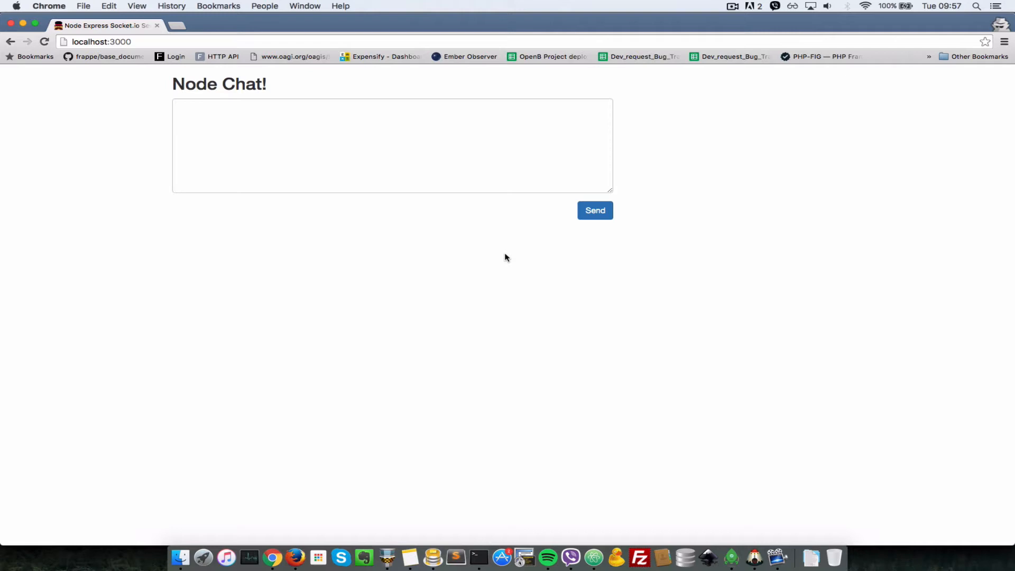
mouse_move(653, 526)
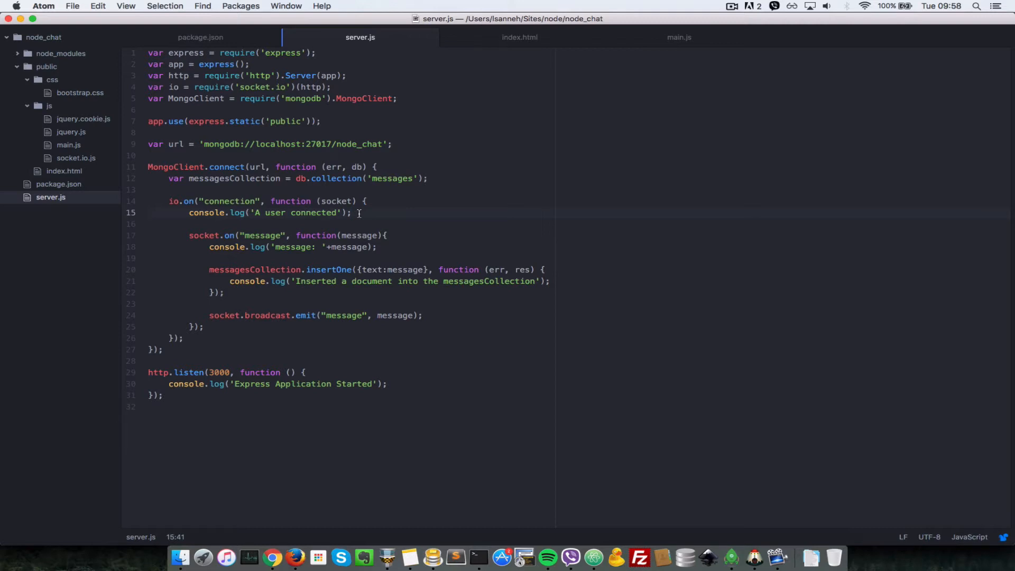
Step: Query messagesCollection.find().toArray() inside the connection handler
type("me")
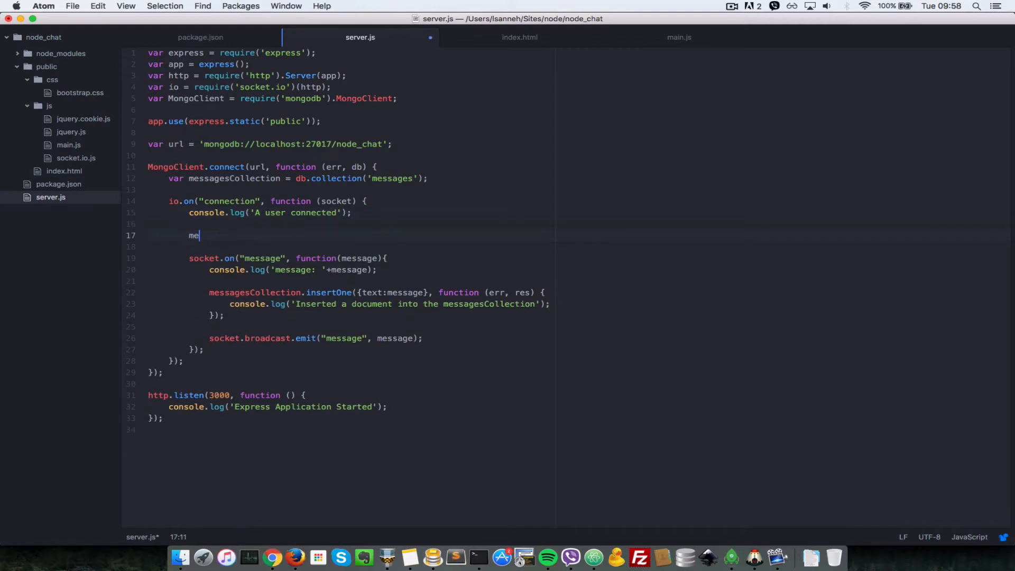
type("ssageCollection.")
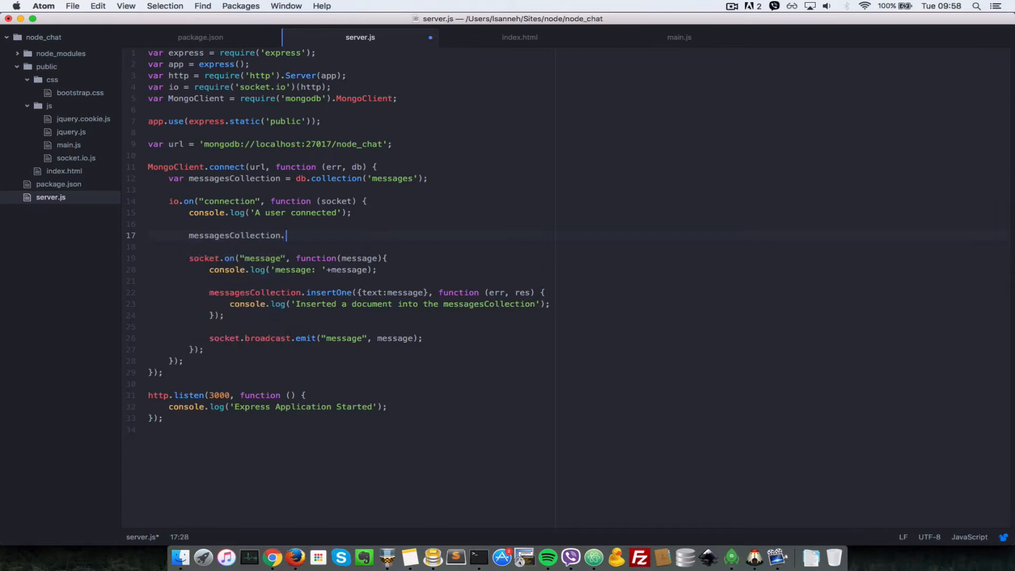
type("find()")
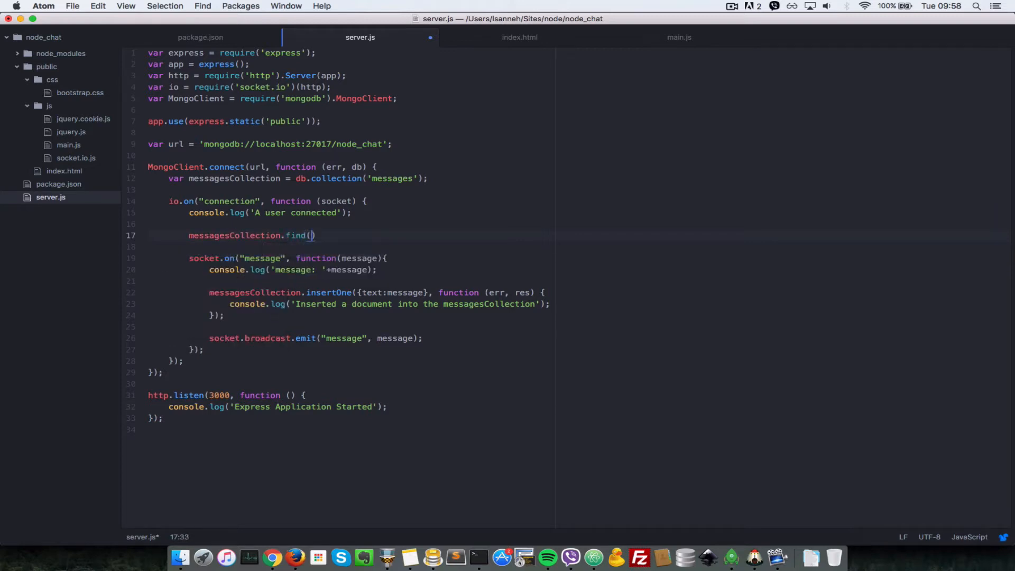
type(")")
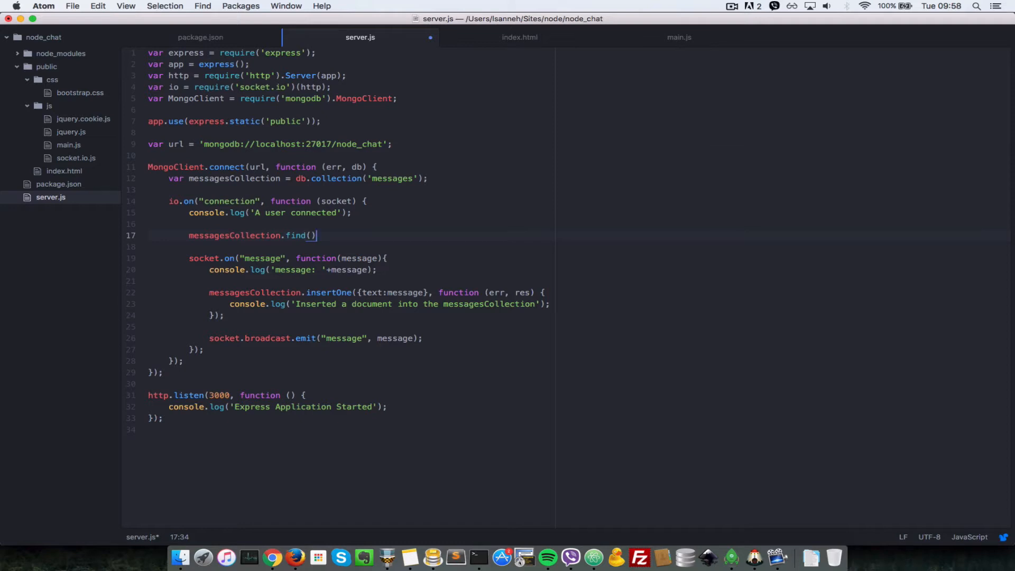
type(".toA")
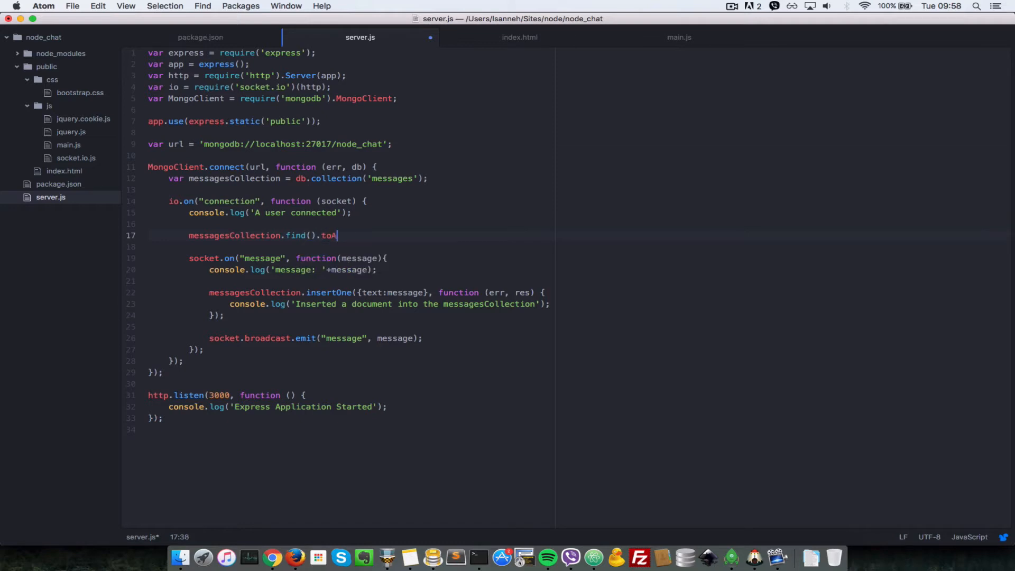
type("rray")
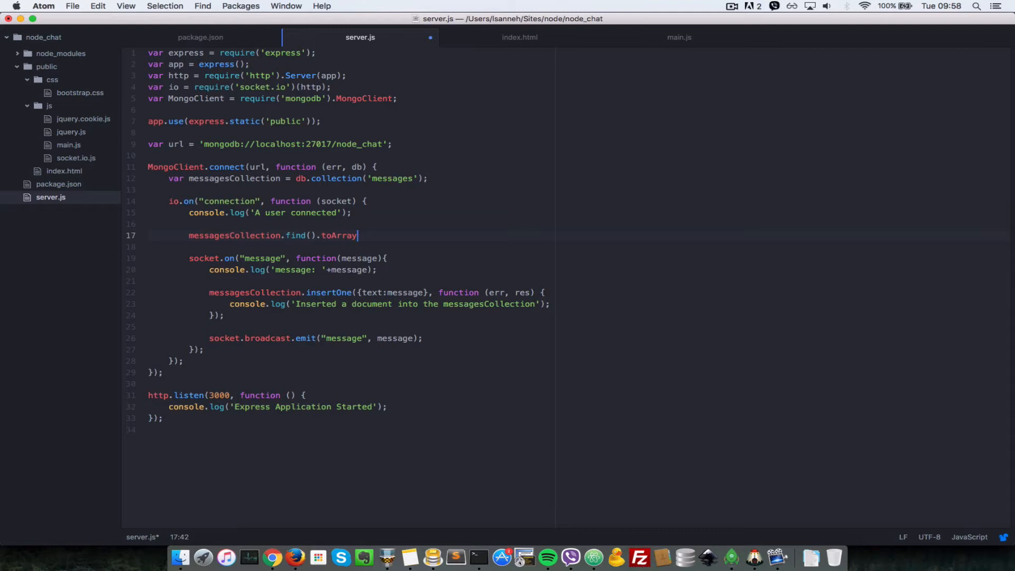
type("()")
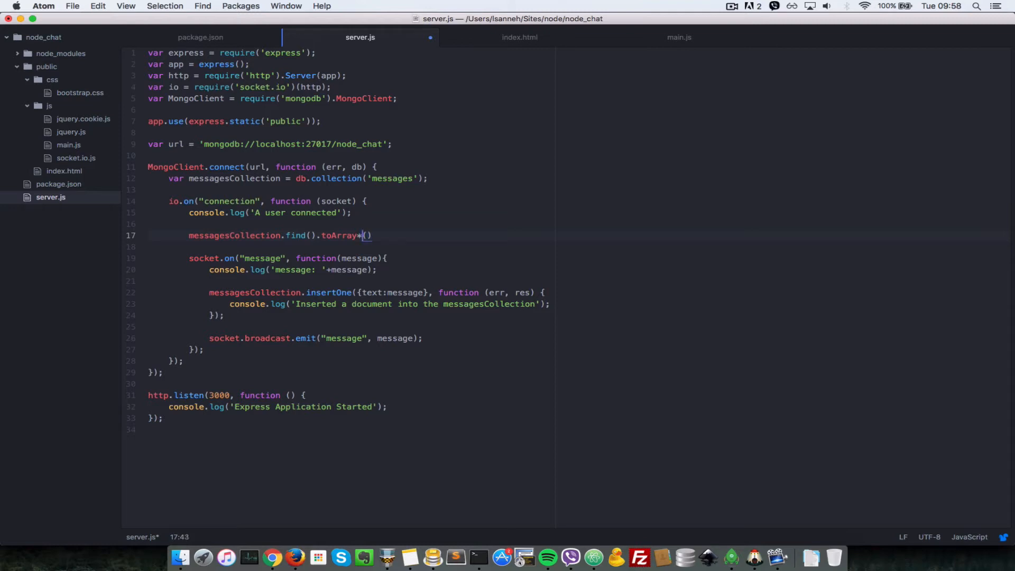
Step: Chain .then() with an empty function callback expanded from autocomplete
type(".then")
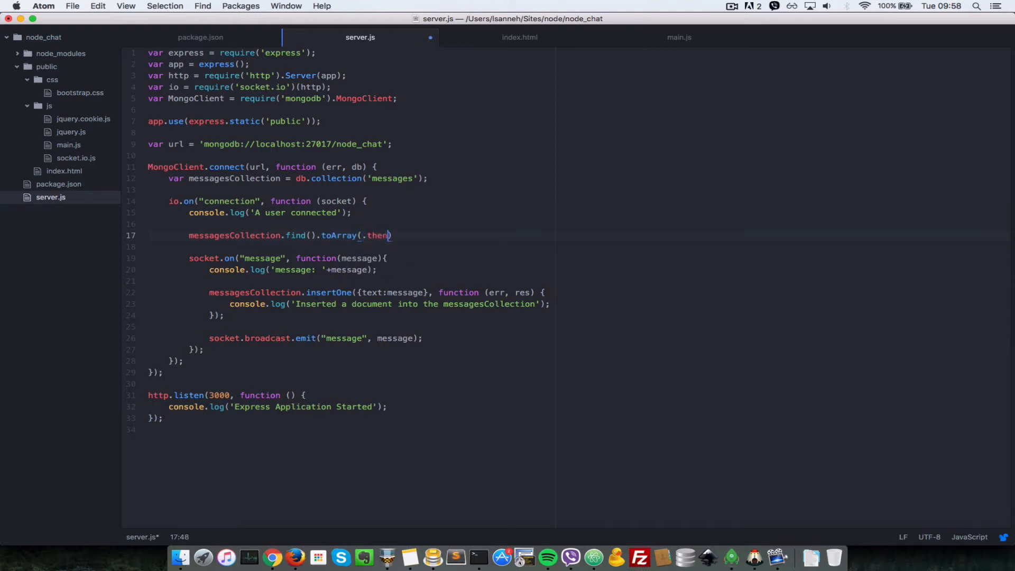
key("backspace")
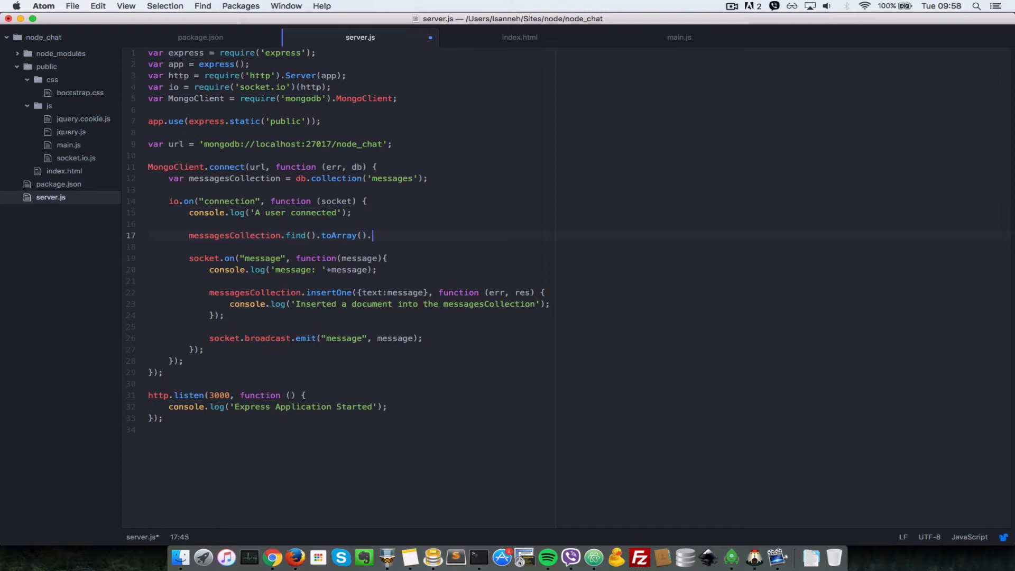
type("then();")
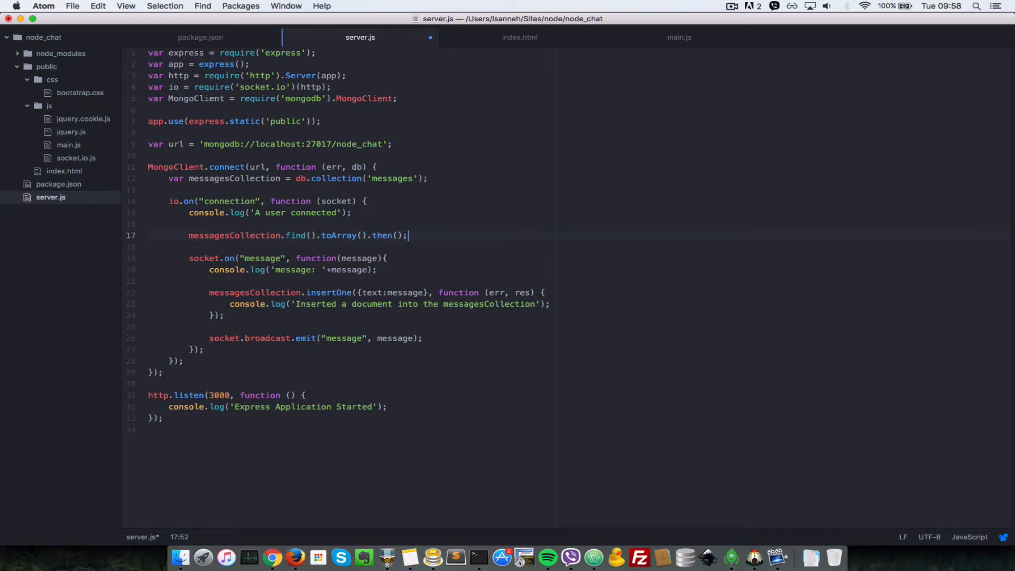
type("fun")
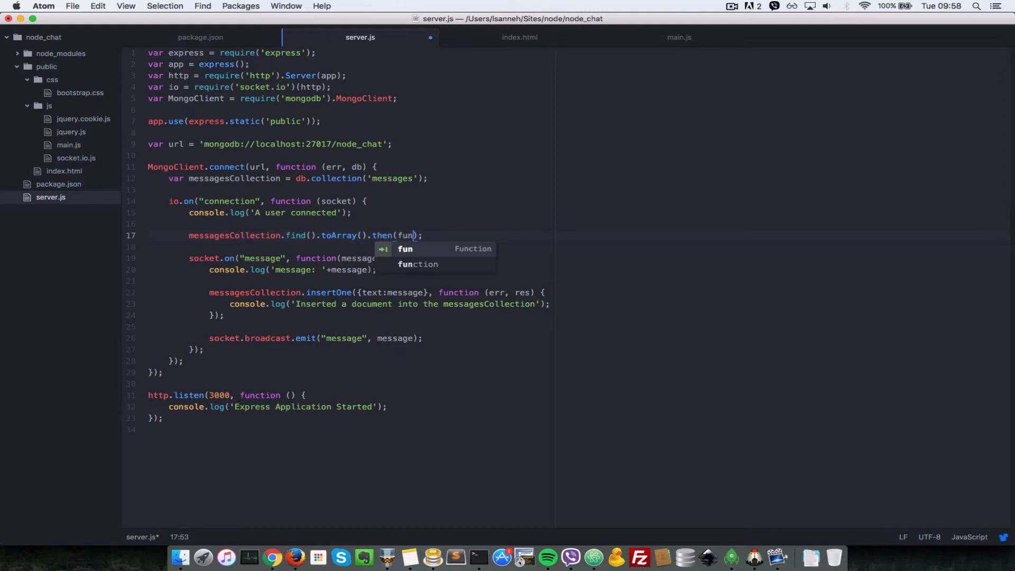
key("enter")
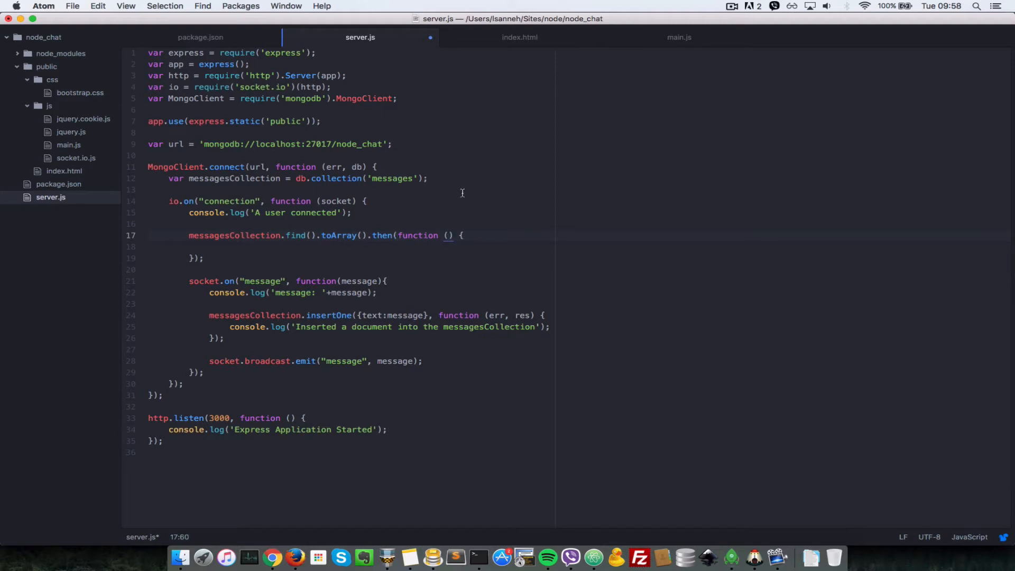
Step: Name the callback parameter docs after trying err and res
type("err,")
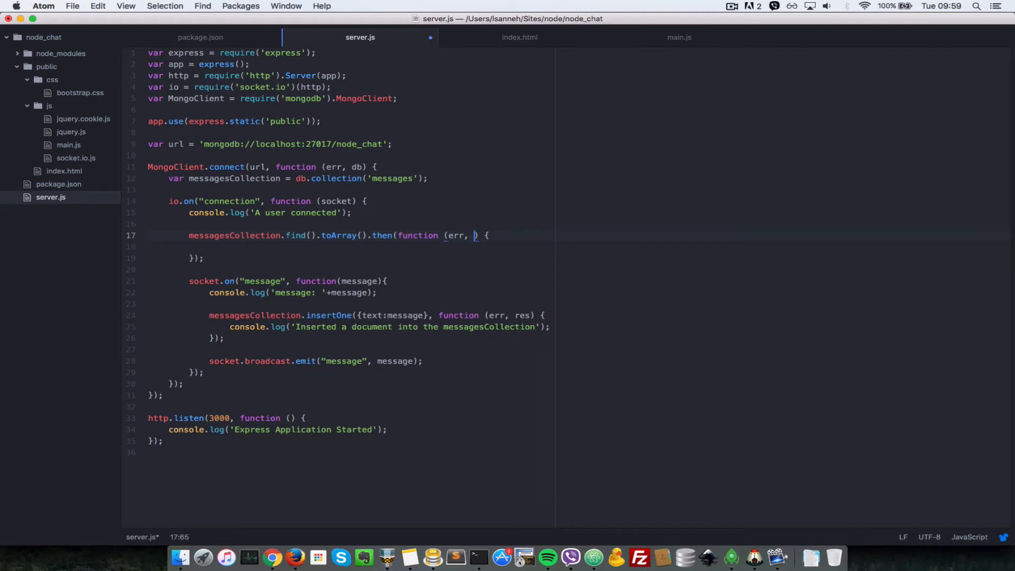
type("res")
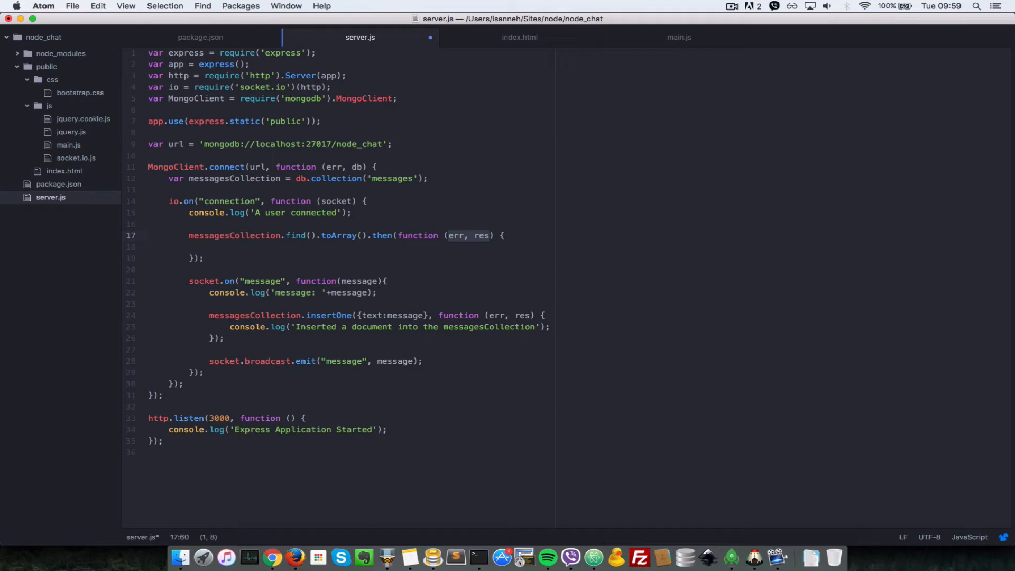
type("docs")
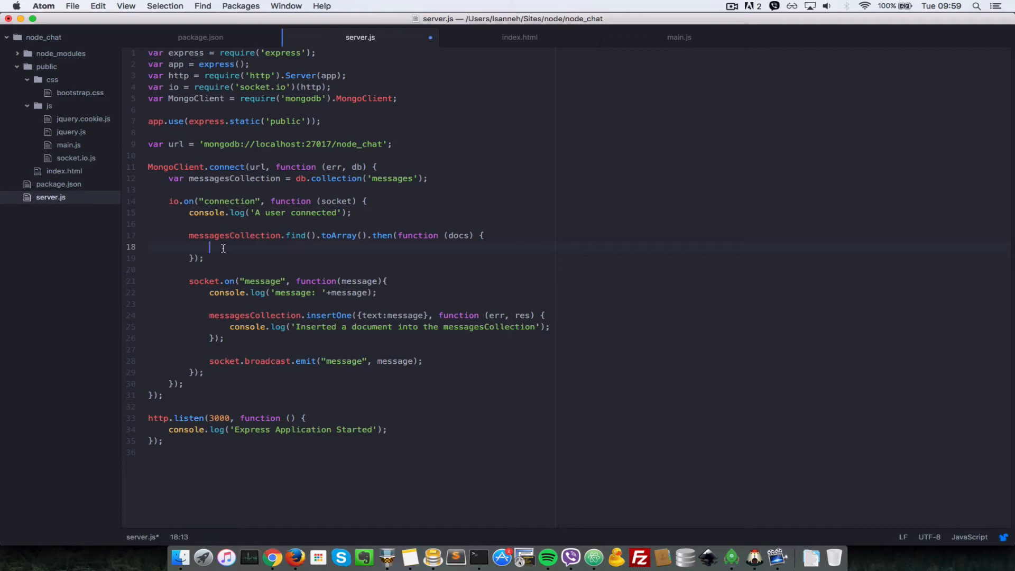
Step: Emit the docs to the connecting socket as a "chatHistory" event
type("socket")
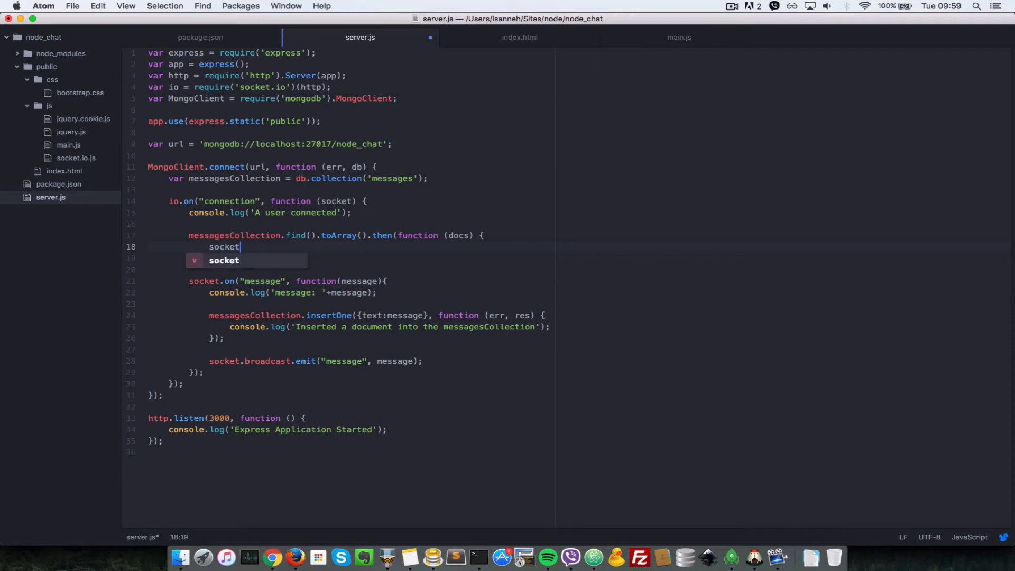
type(".emit();")
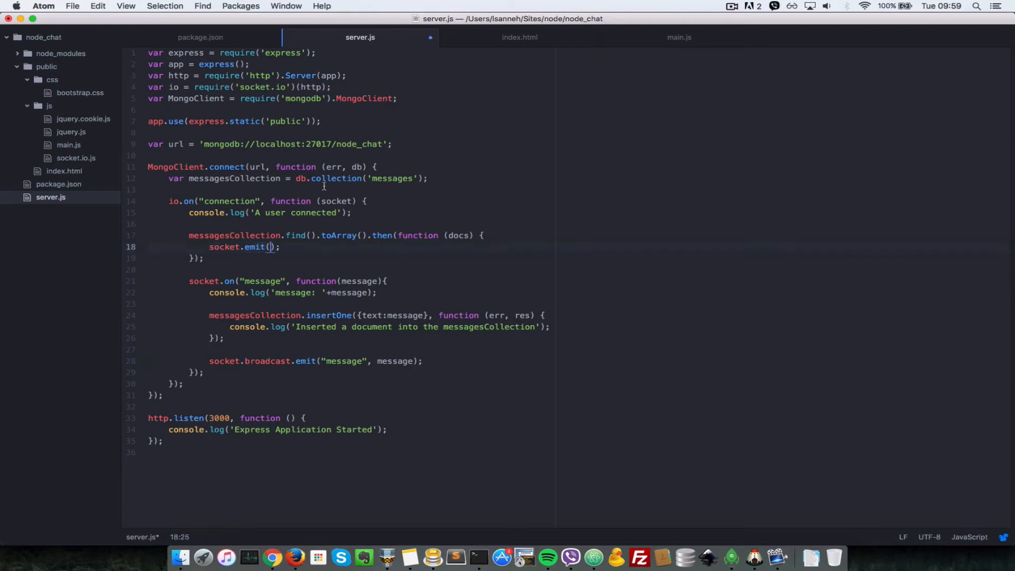
type("\"\"")
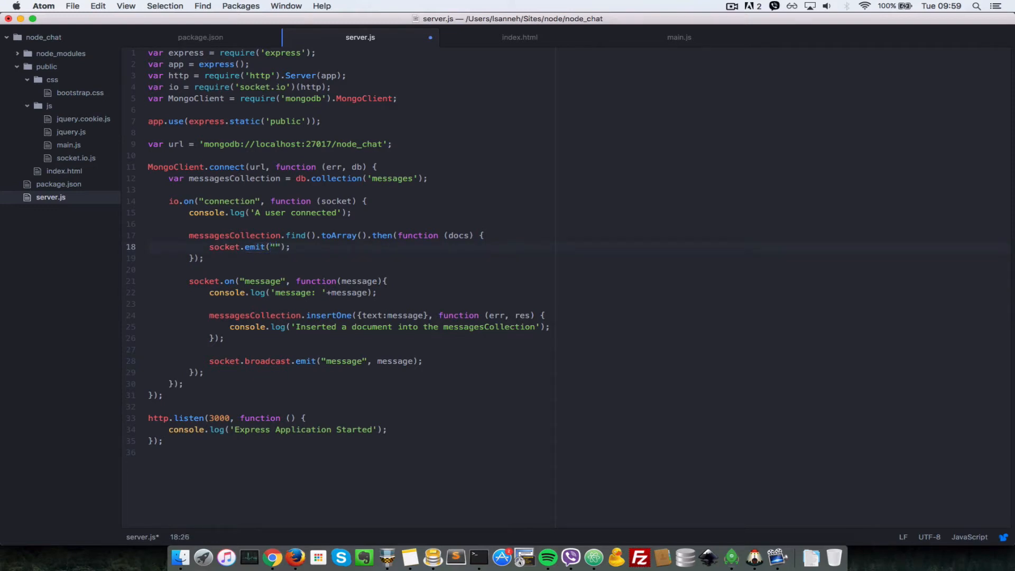
type("chatHistory")
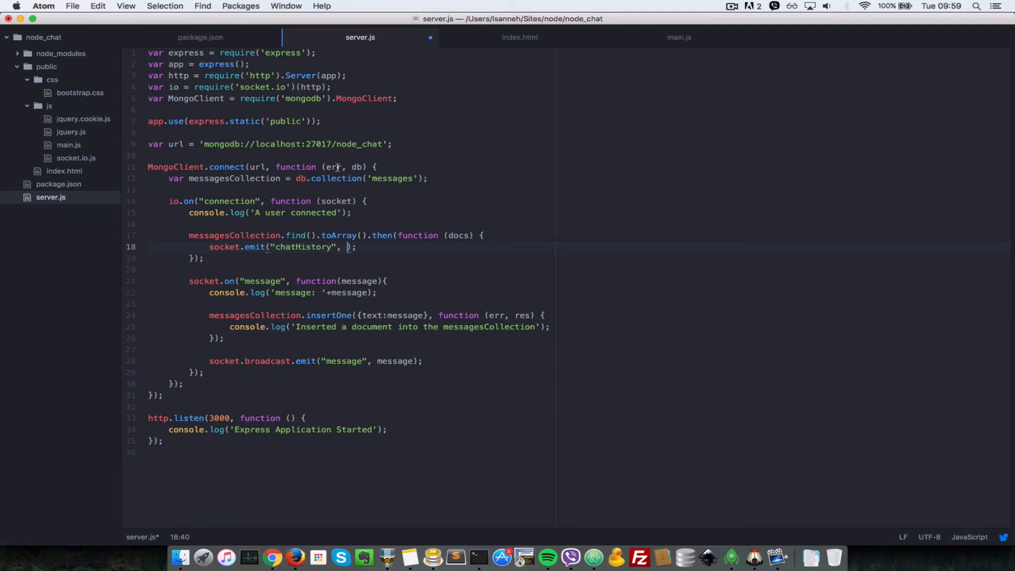
type("docs")
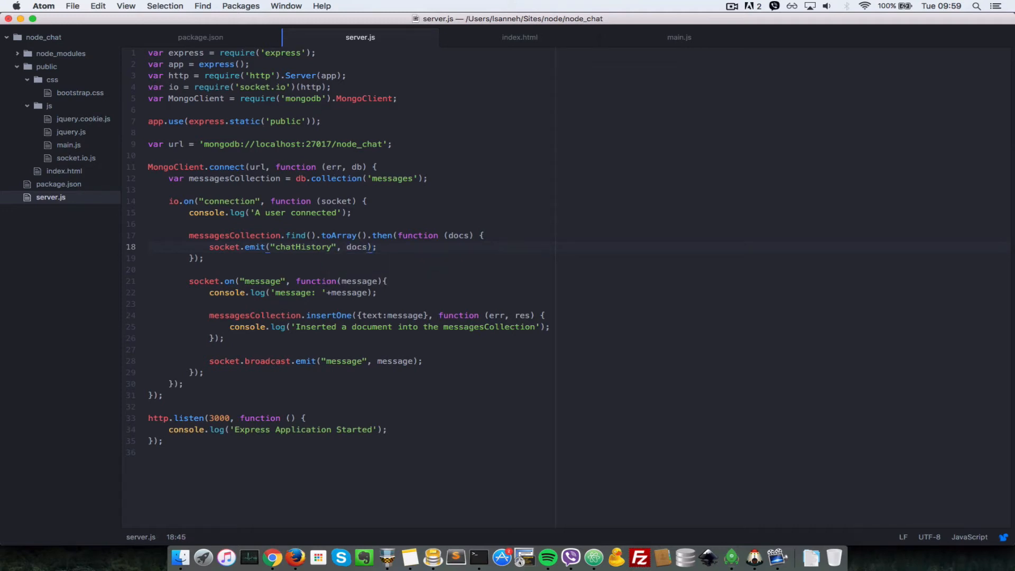
left_click(679, 37)
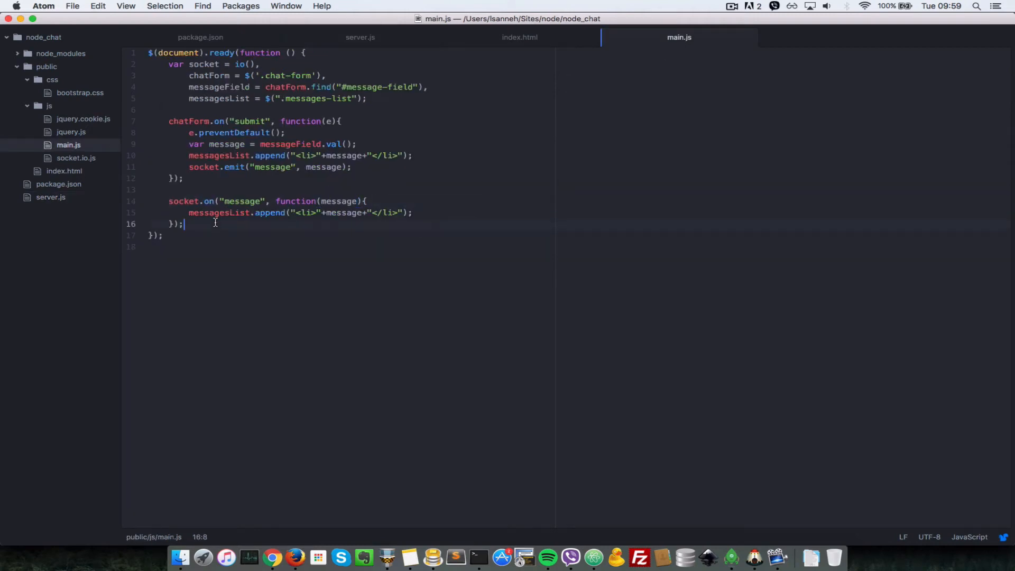
Step: Add socket.on("chatHistory", function (data) { }) to main.js, then view server.js
type("socket.o")
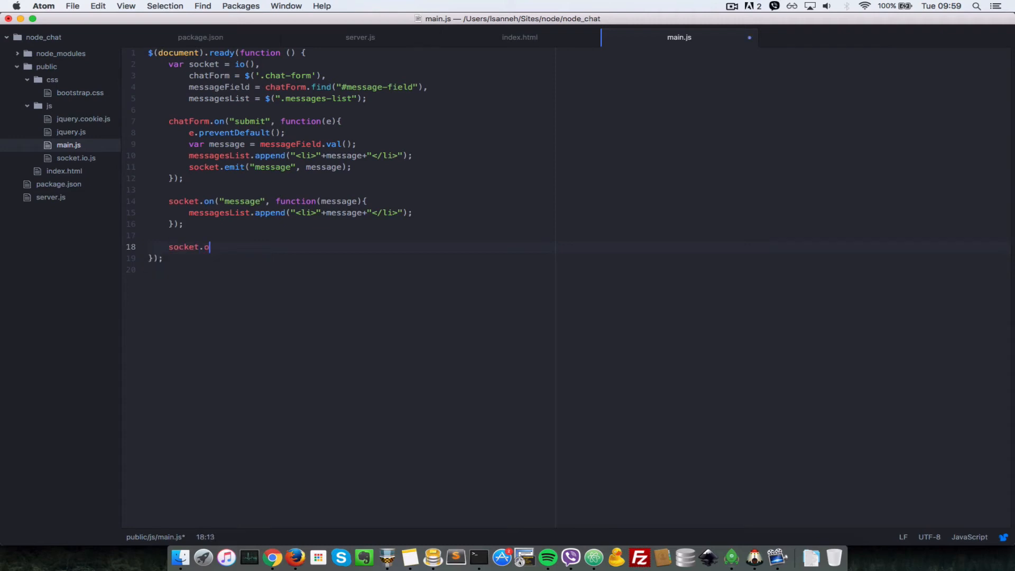
type("n(\"\");")
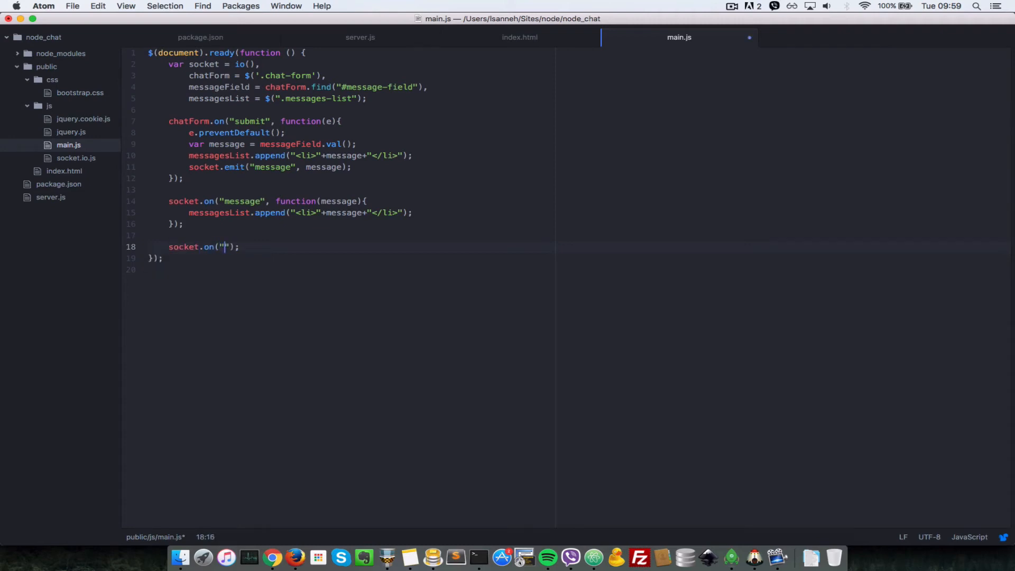
type("chatHistory")
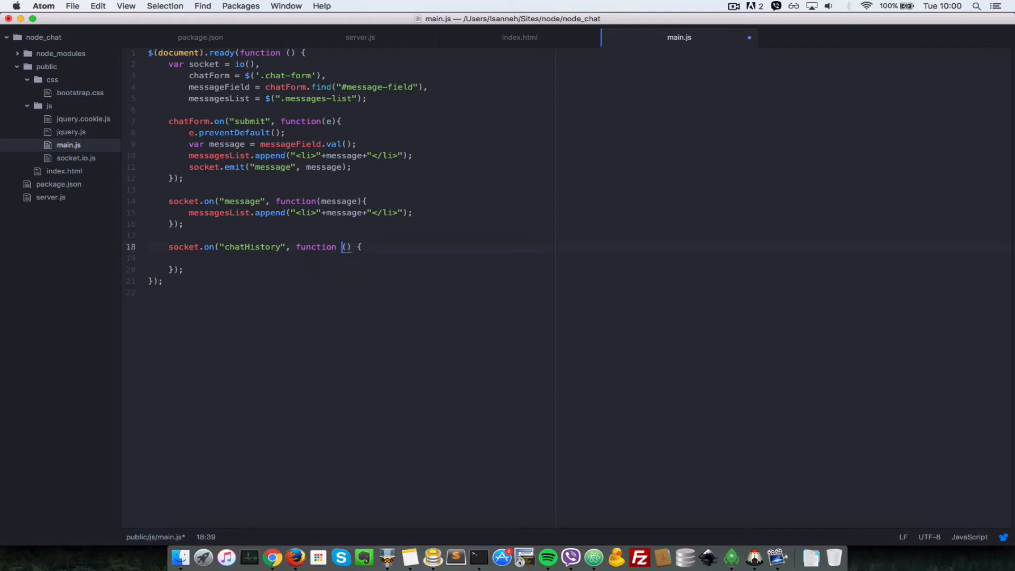
type("data")
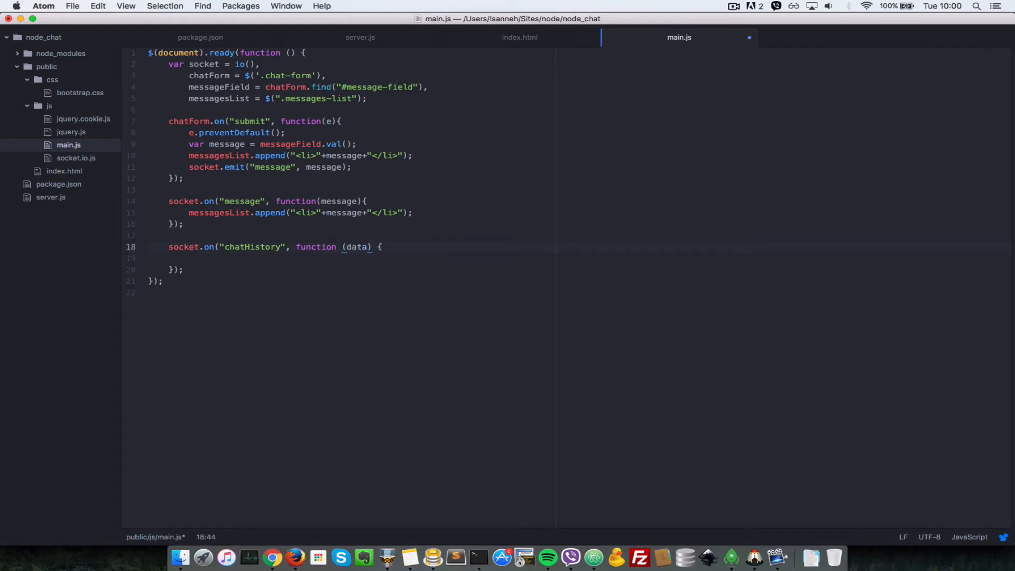
left_click(359, 37)
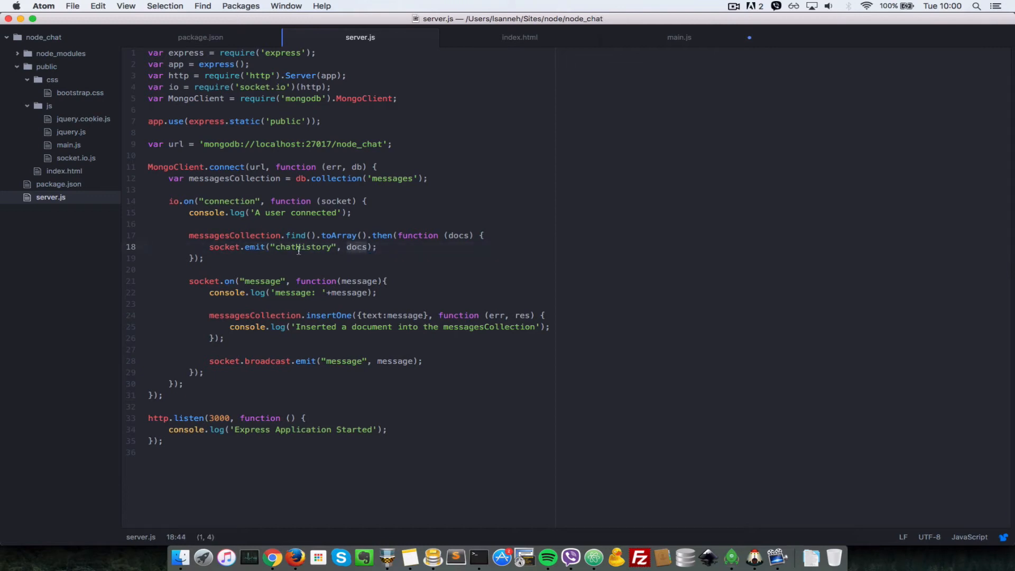
Step: Check the docs argument in server.js's emit call and return to main.js
double_click(305, 247)
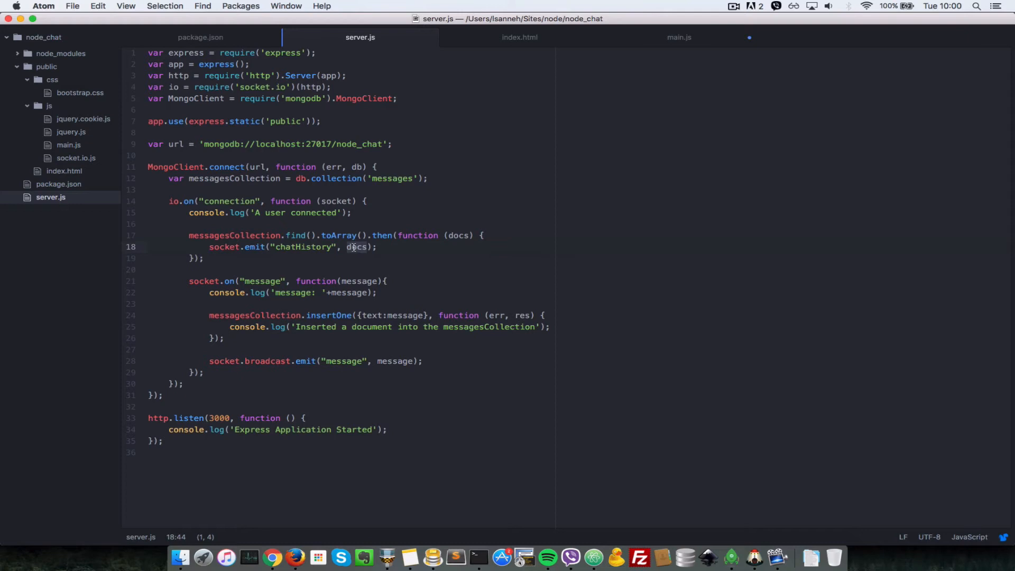
left_click(678, 37)
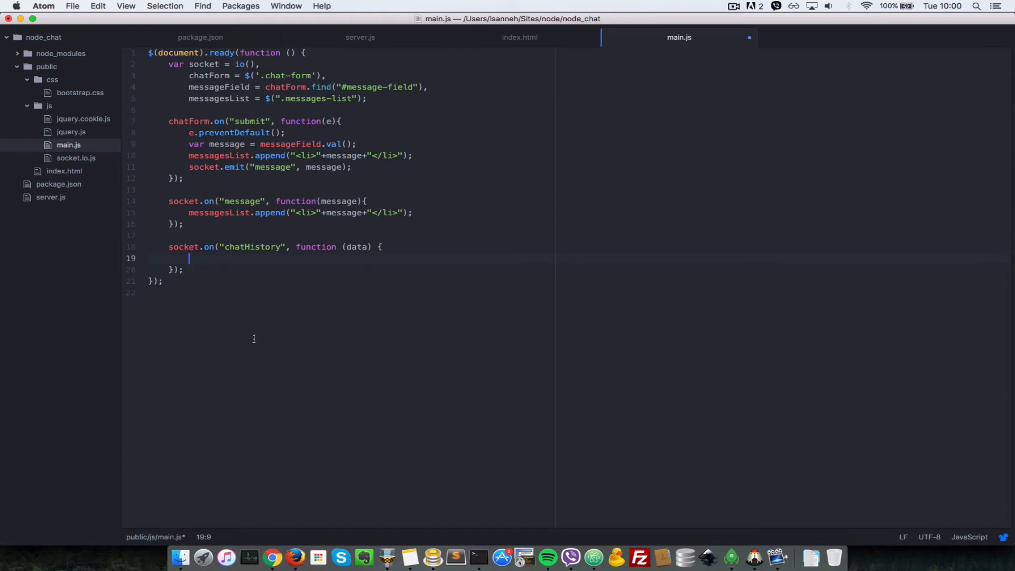
Step: Clear existing items with messageList.find("li").remove() and save main.js
type("message")
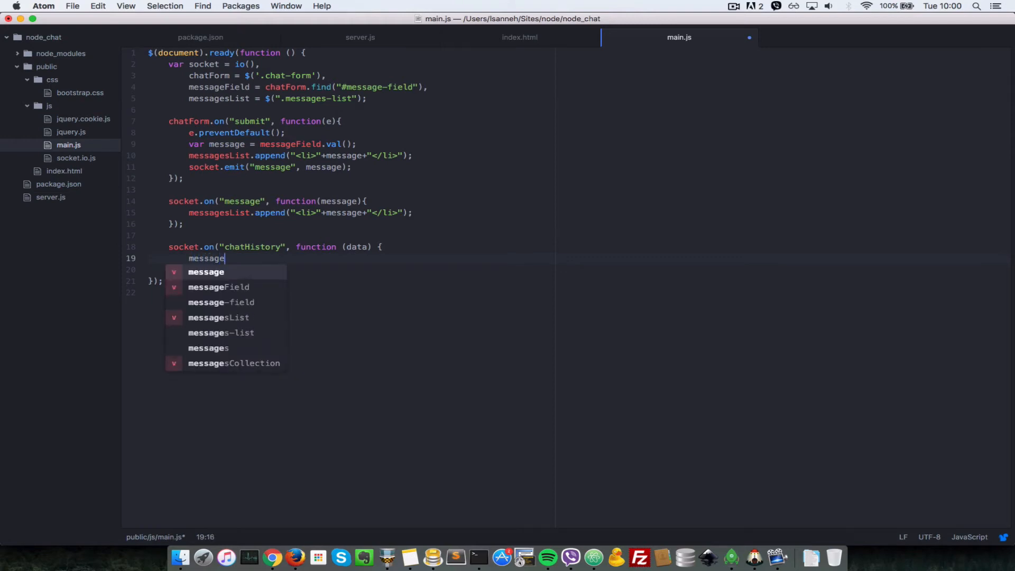
type("List")
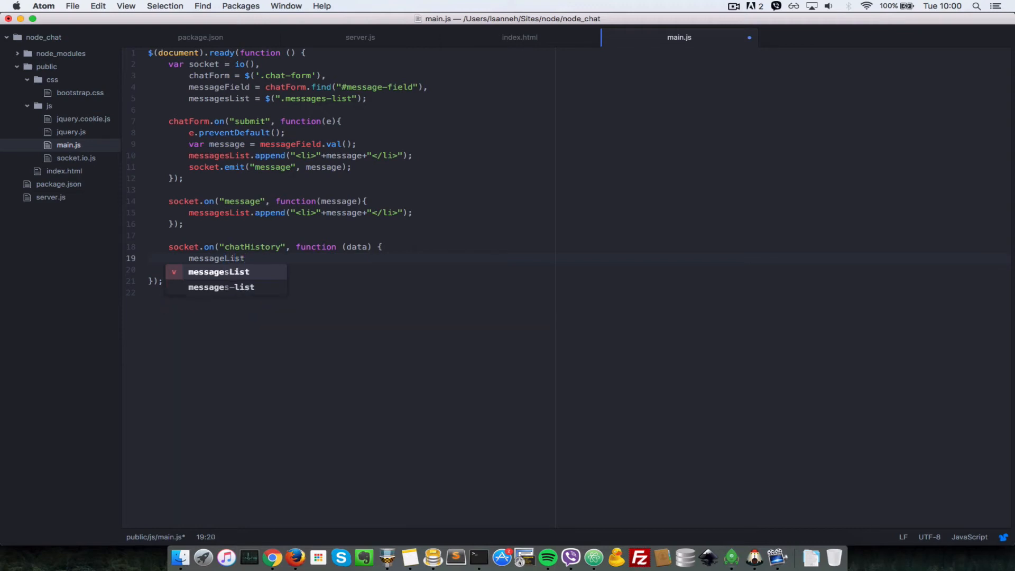
type(".find")
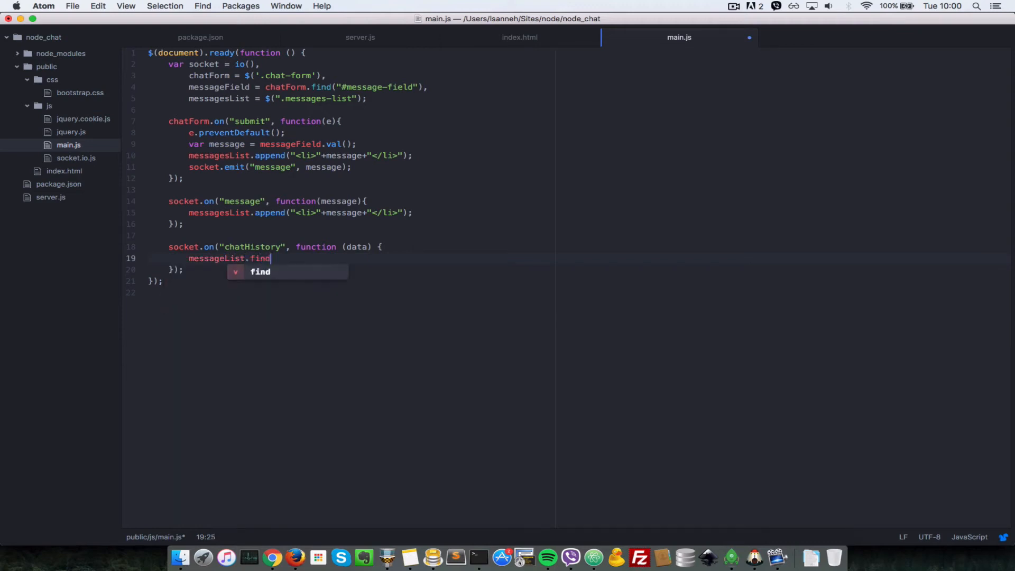
type("(\"\")")
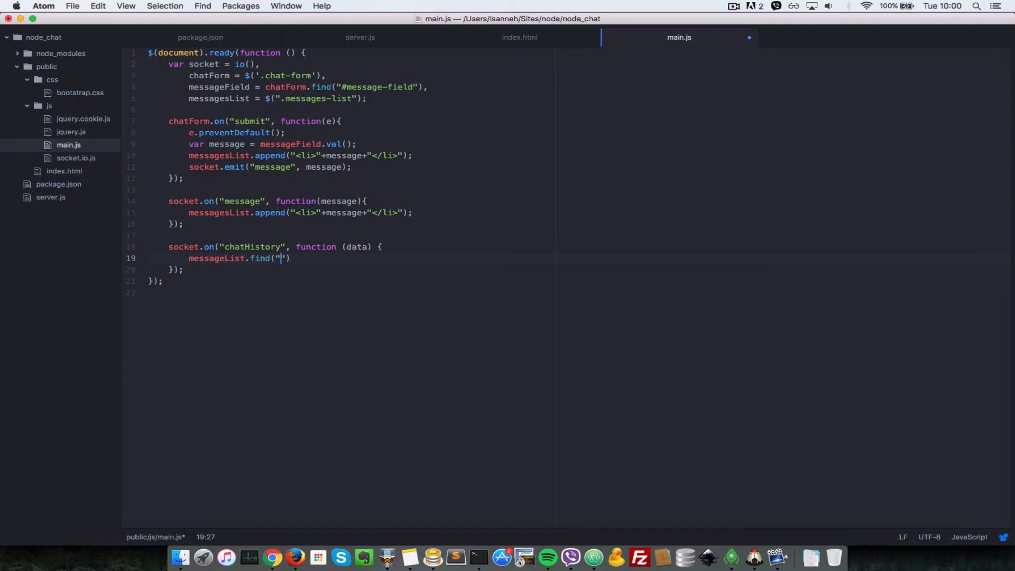
type("lis")
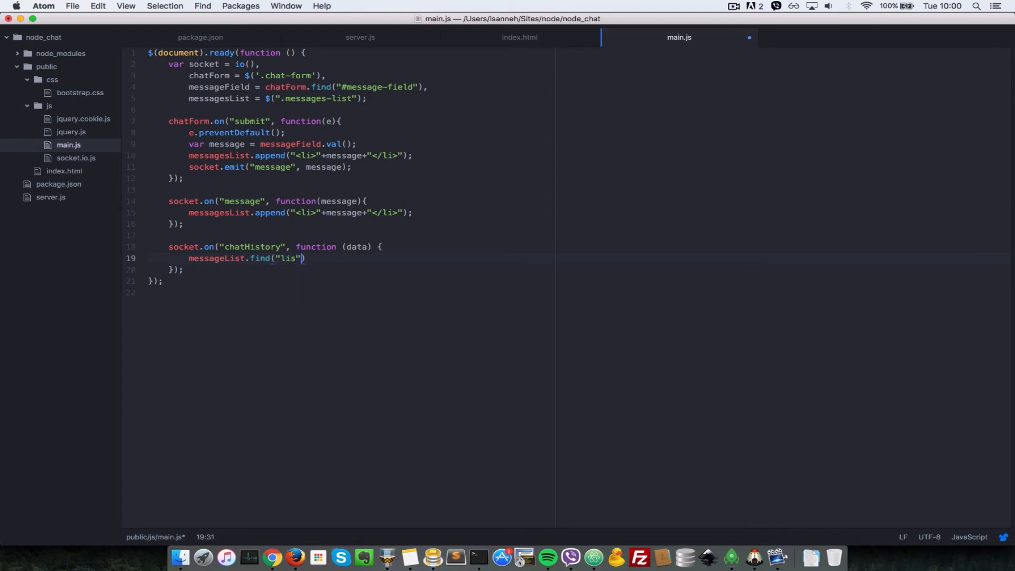
type(").r")
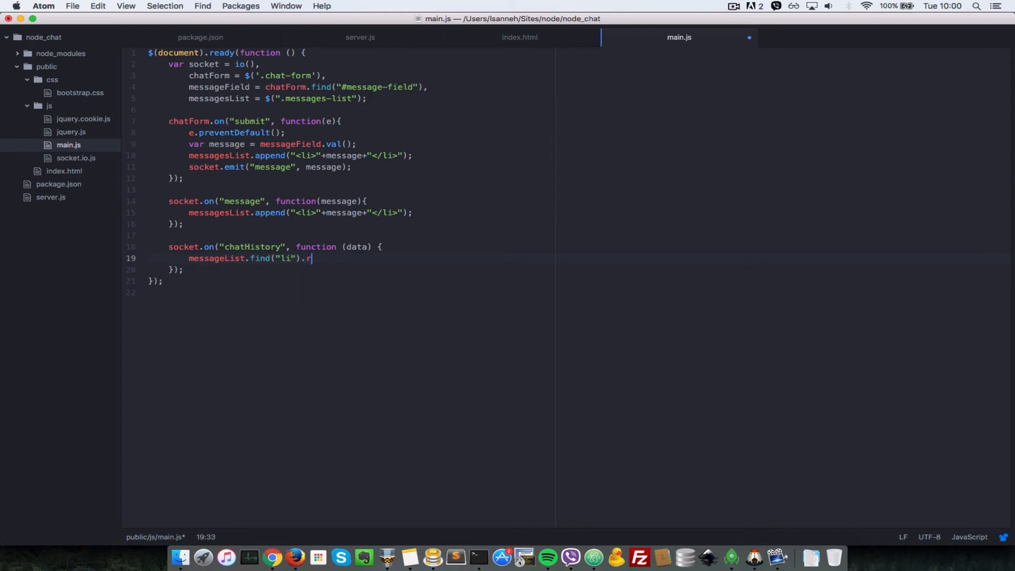
type("emove();")
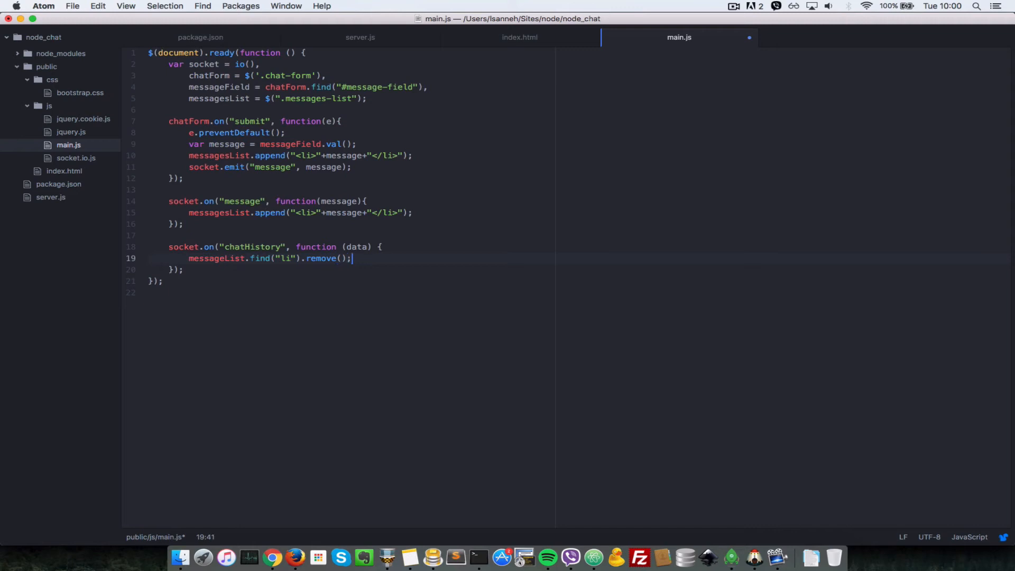
key("cmd+s")
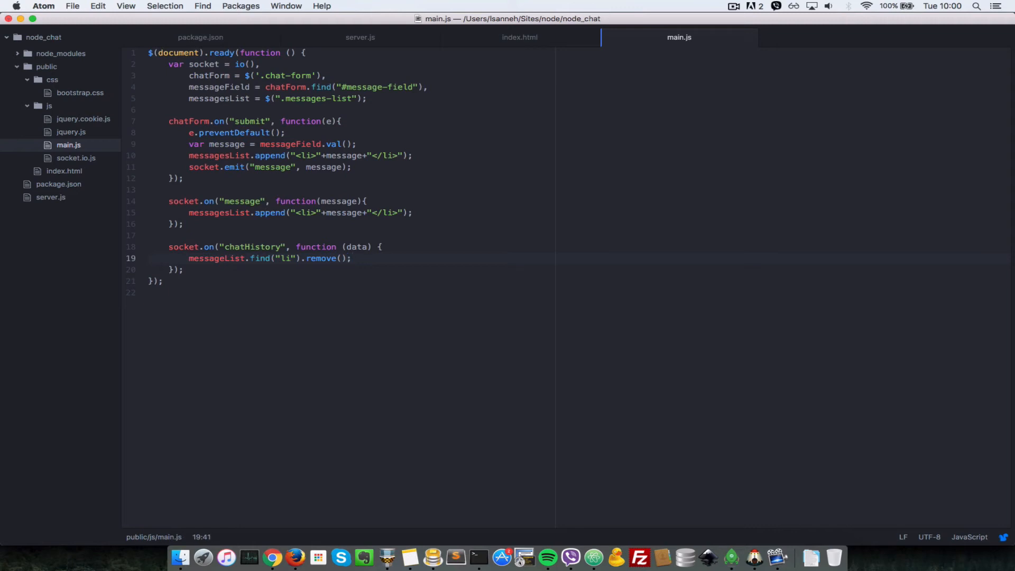
Step: Start a $.each(data, function () { }) loop after the remove line
key("enter")
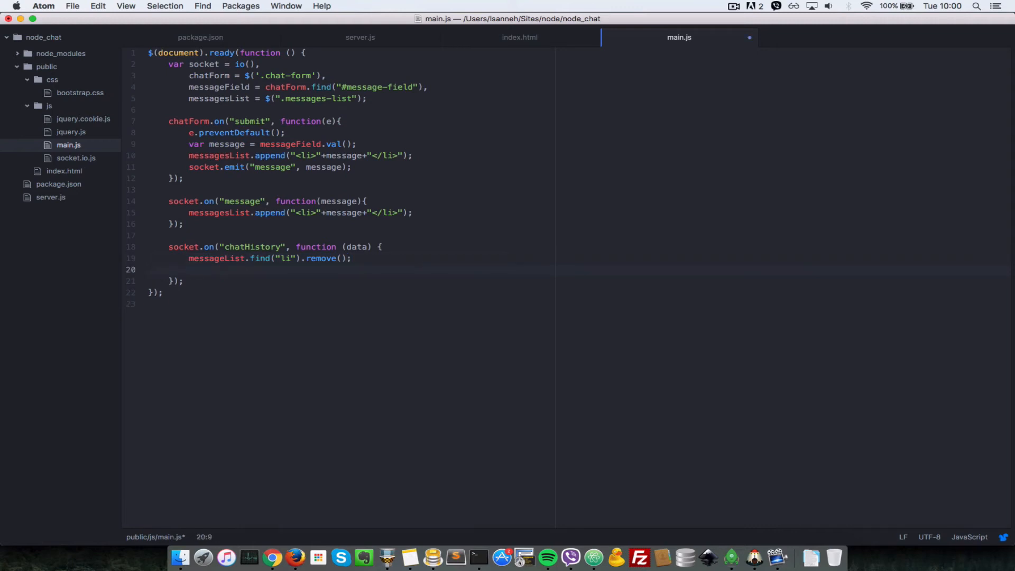
type("$")
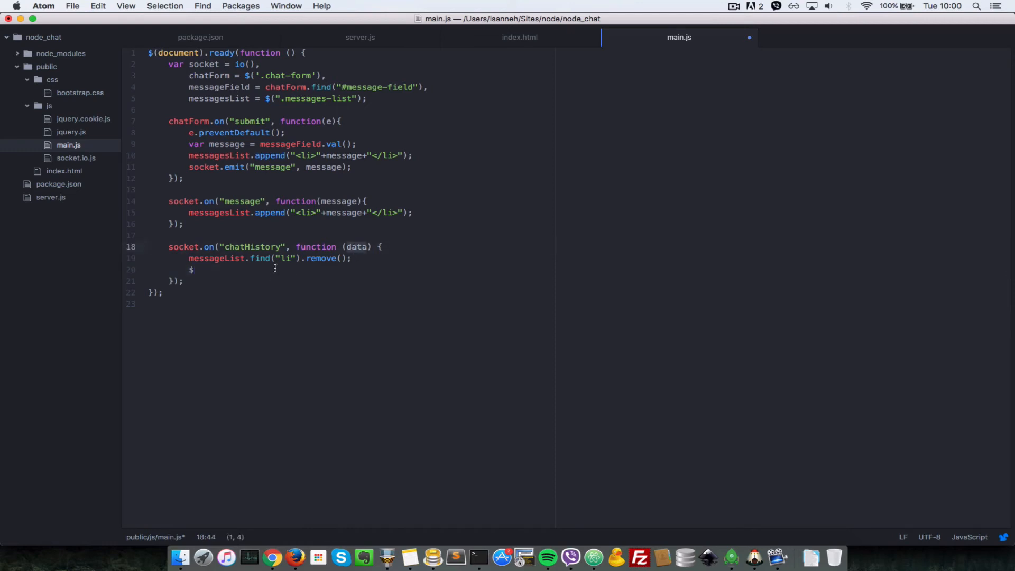
type(".eac")
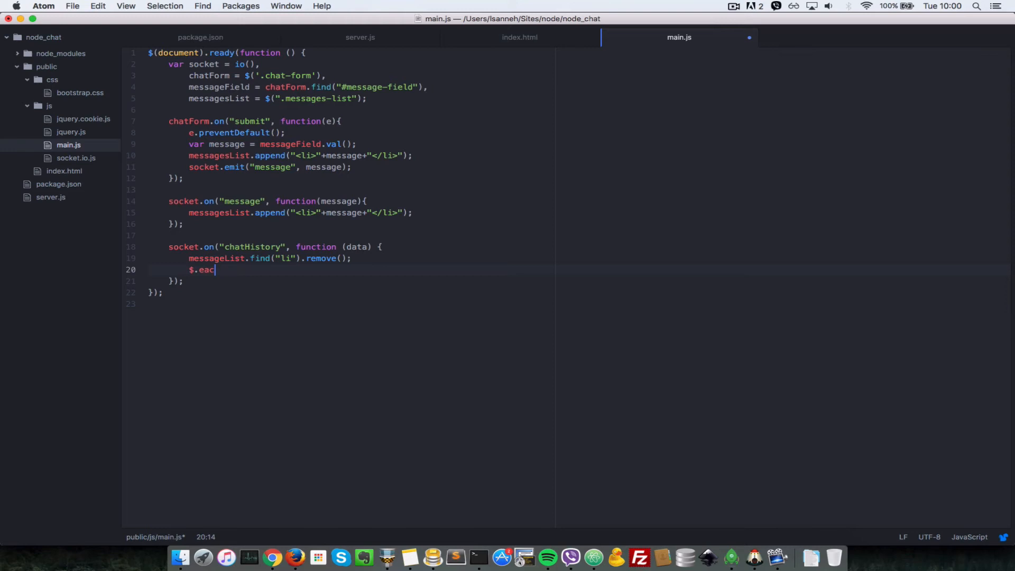
type("h();")
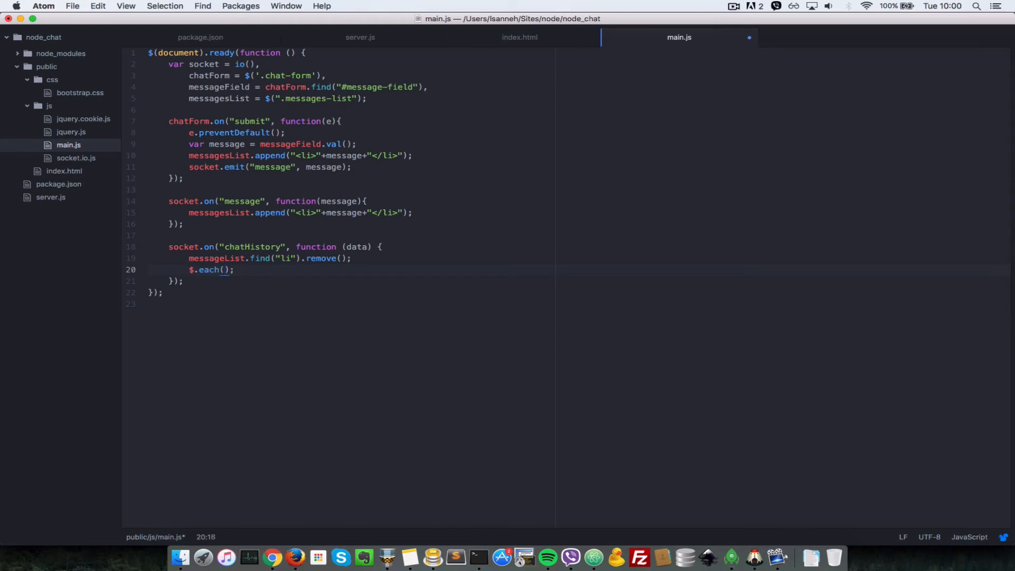
type("data,")
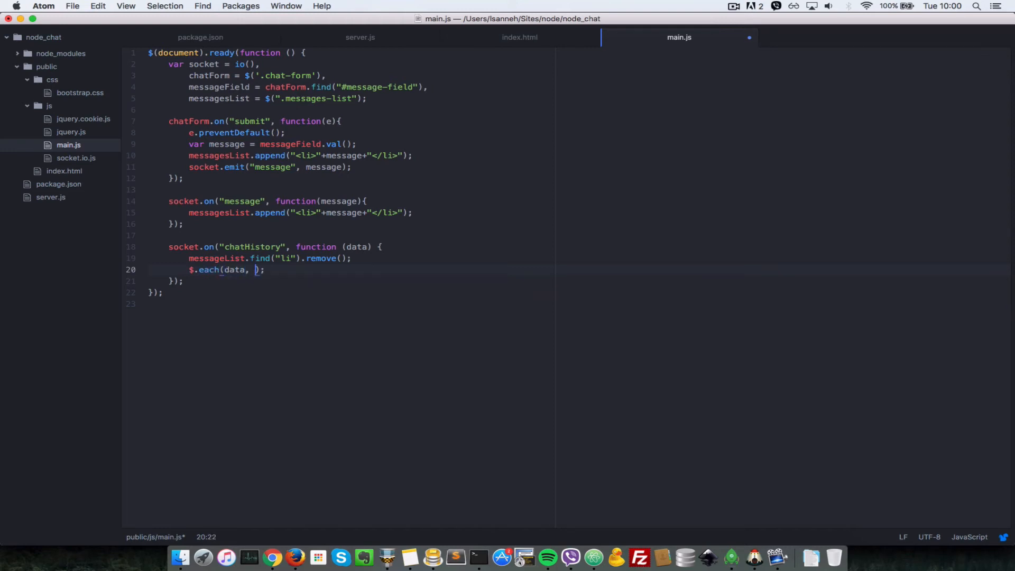
type("f")
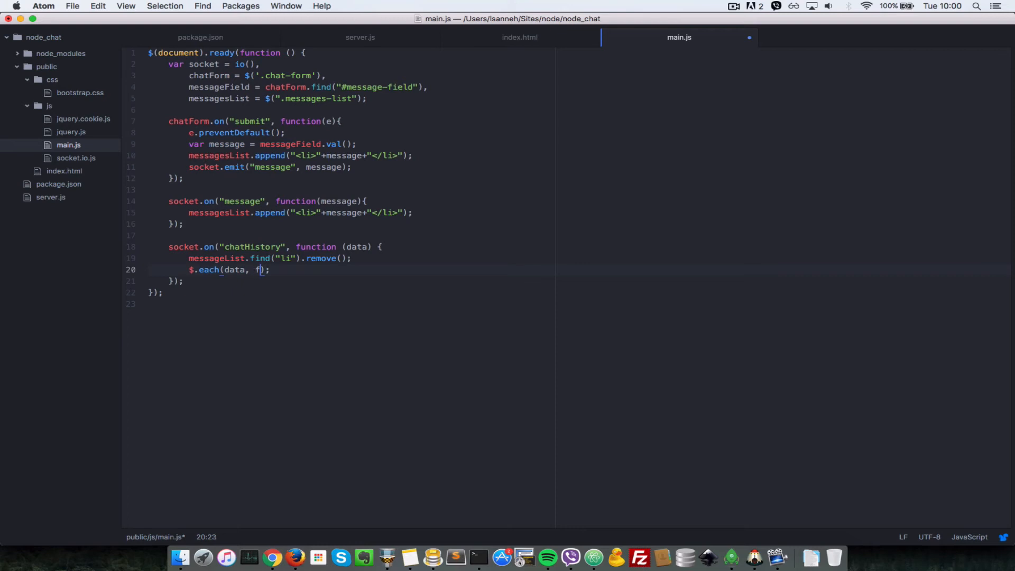
type("unction () {")
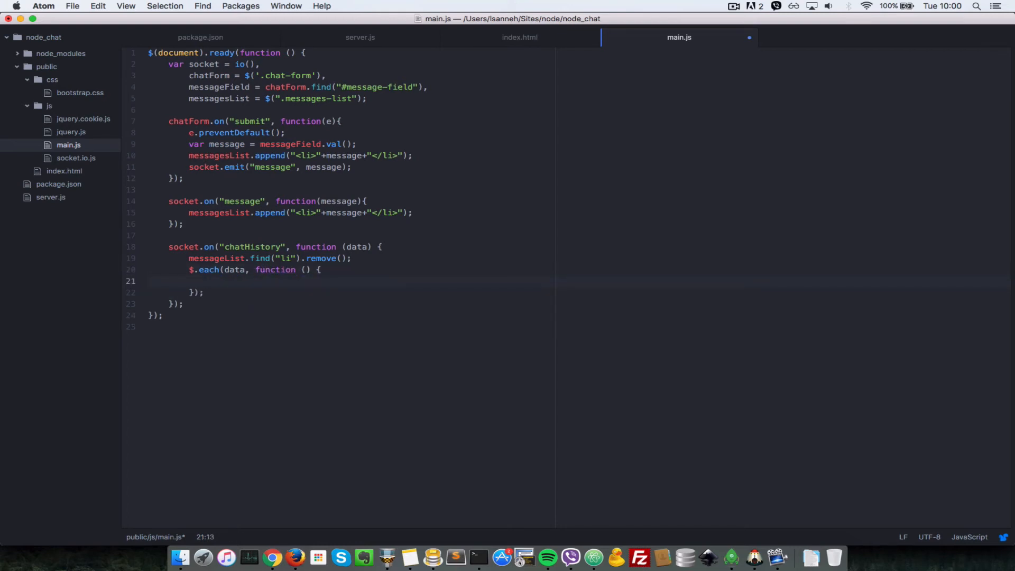
Step: Append "<li>"+this.text+"</li>" to messageList inside the loop
type("message")
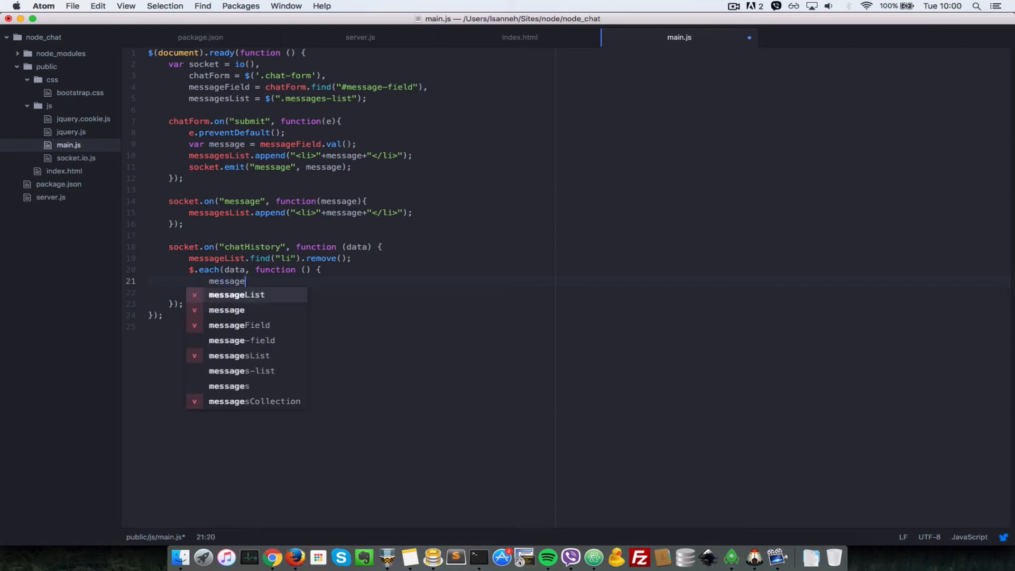
type("List.")
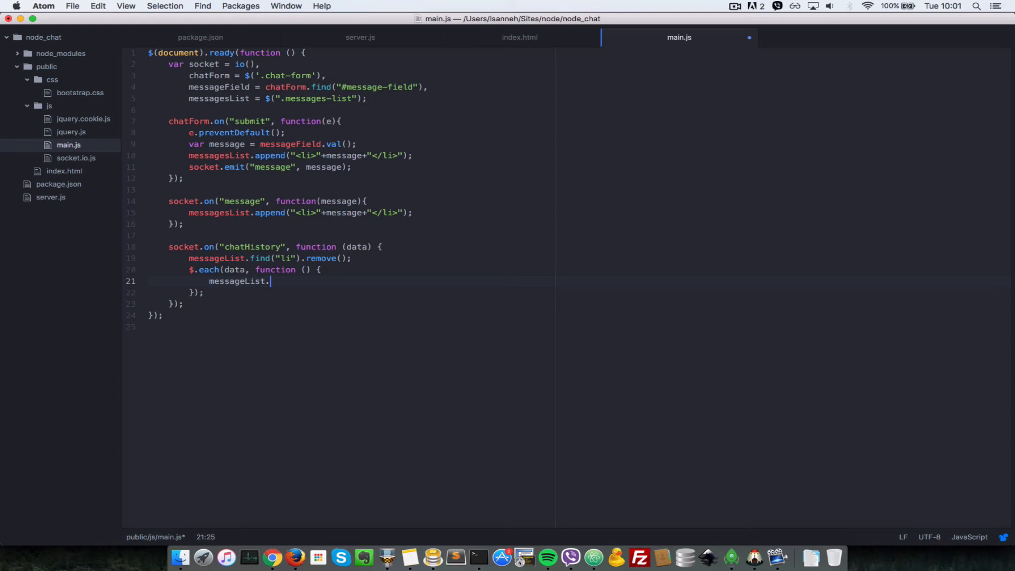
type("append();")
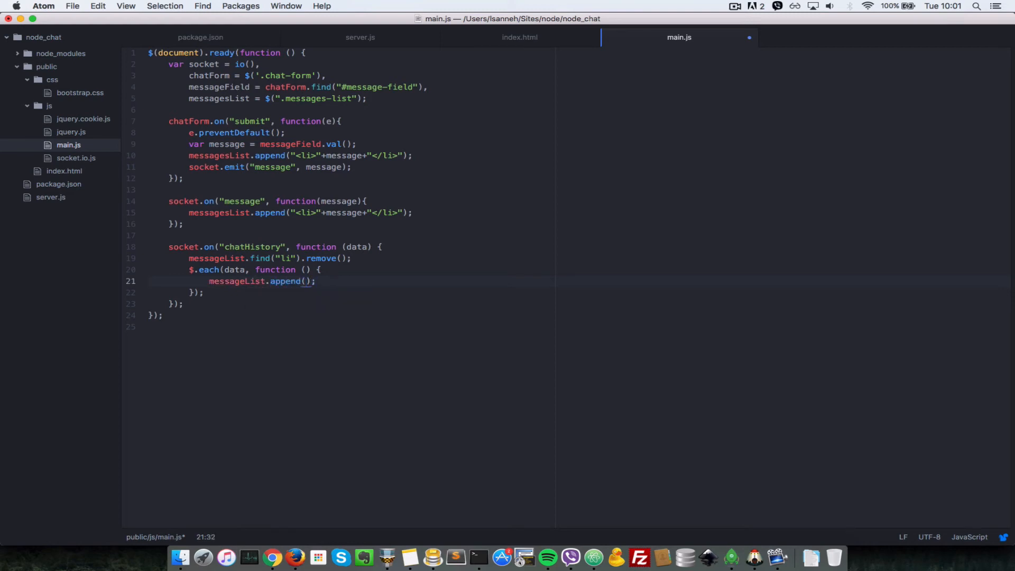
type("\"<li>\"")
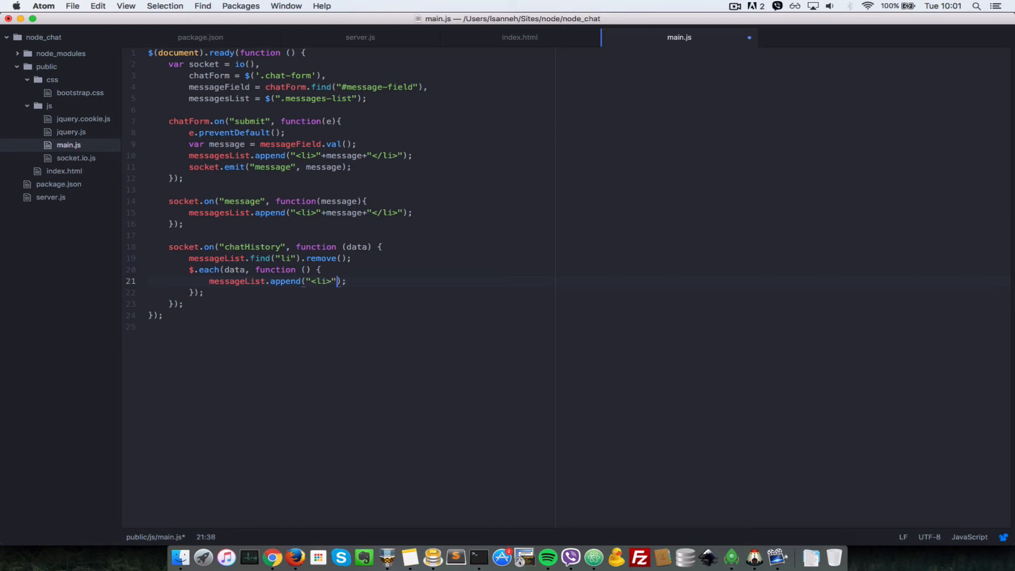
type("+this")
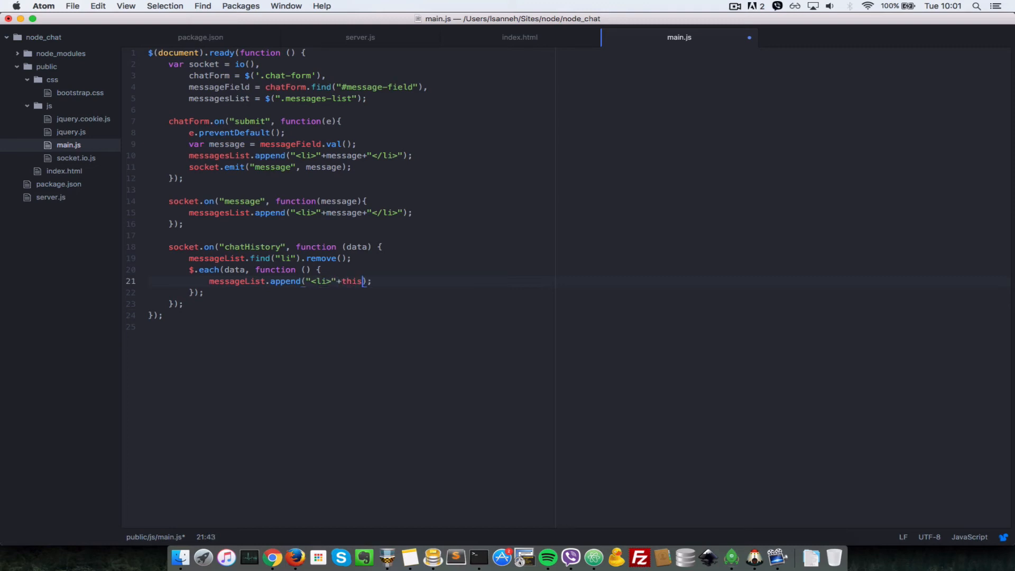
type(".text+")
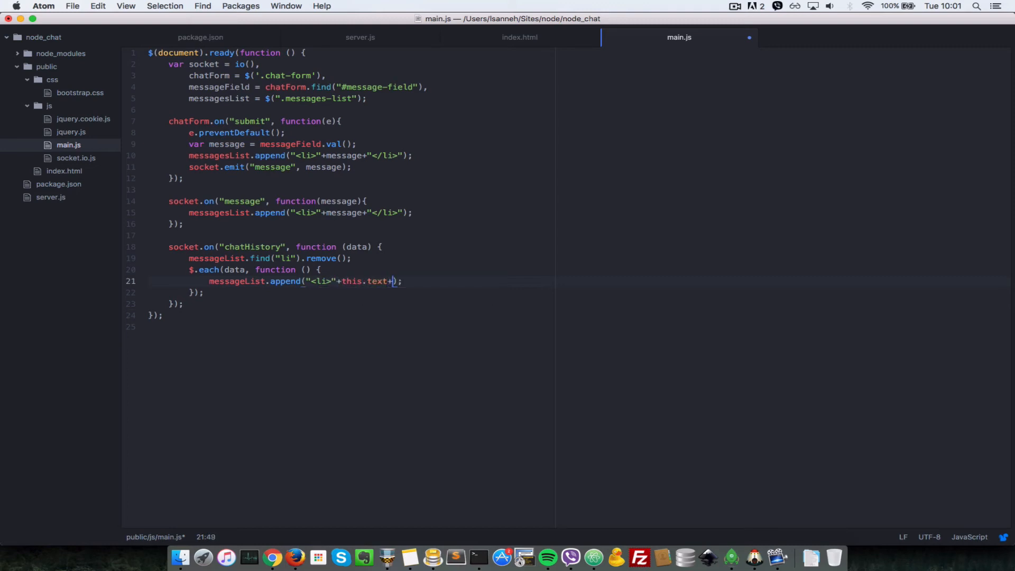
type("\"</li>\"")
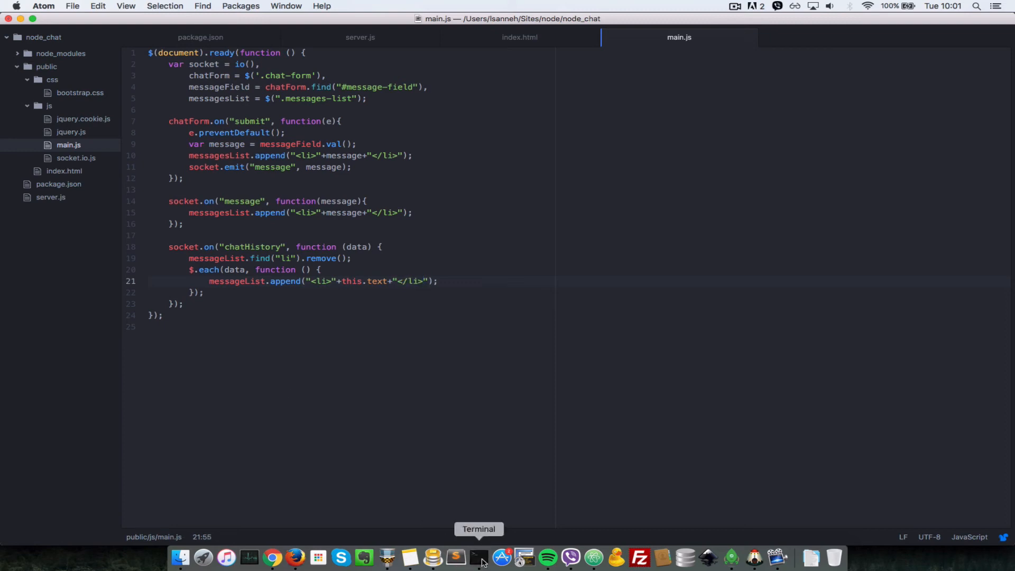
Step: Switch to Terminal to restart the node server before testing in Chrome
left_click(478, 557)
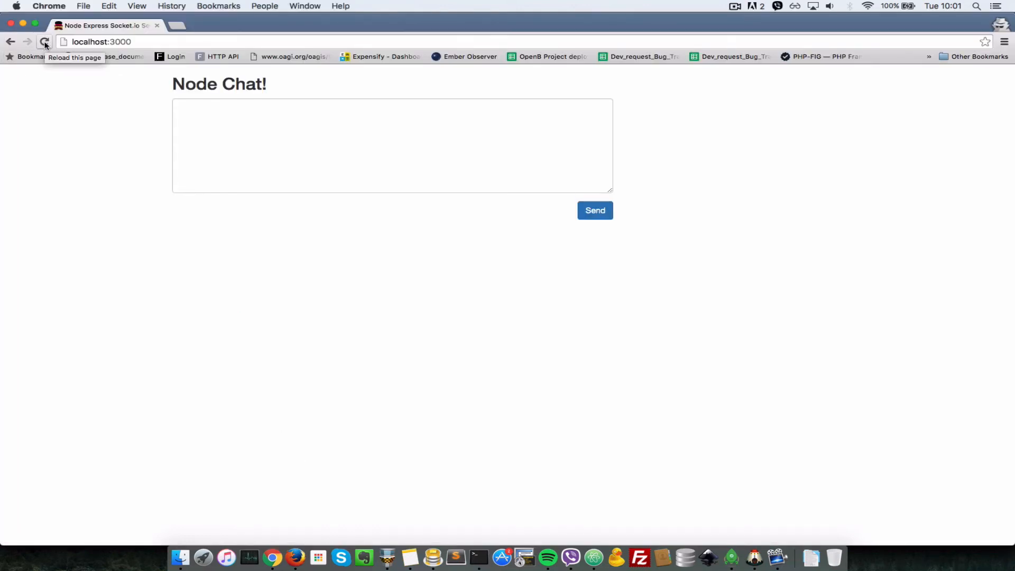
Step: Reload the Chrome chat page with the console open and highlight the two restored messages
left_click(45, 41)
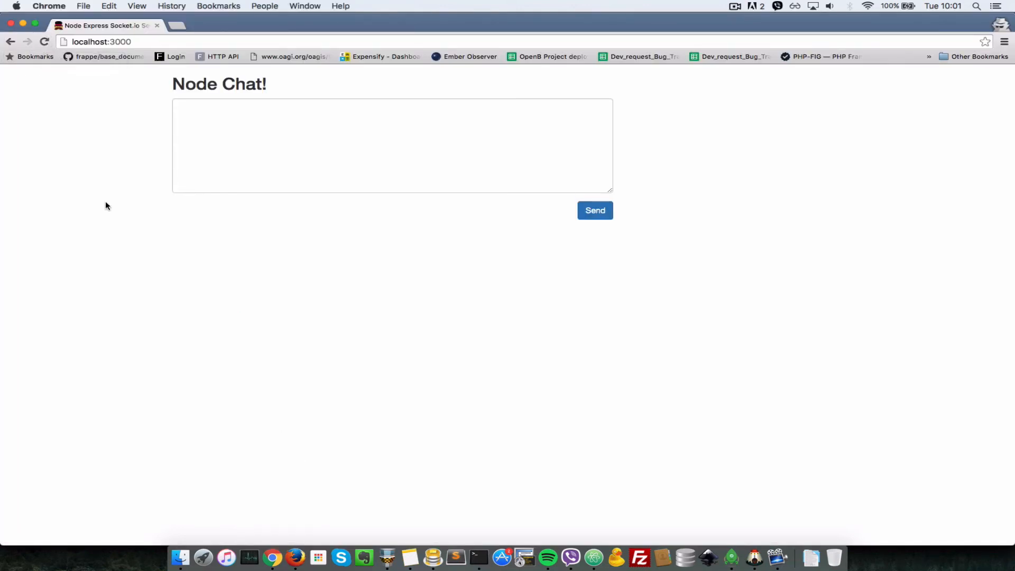
key("F12")
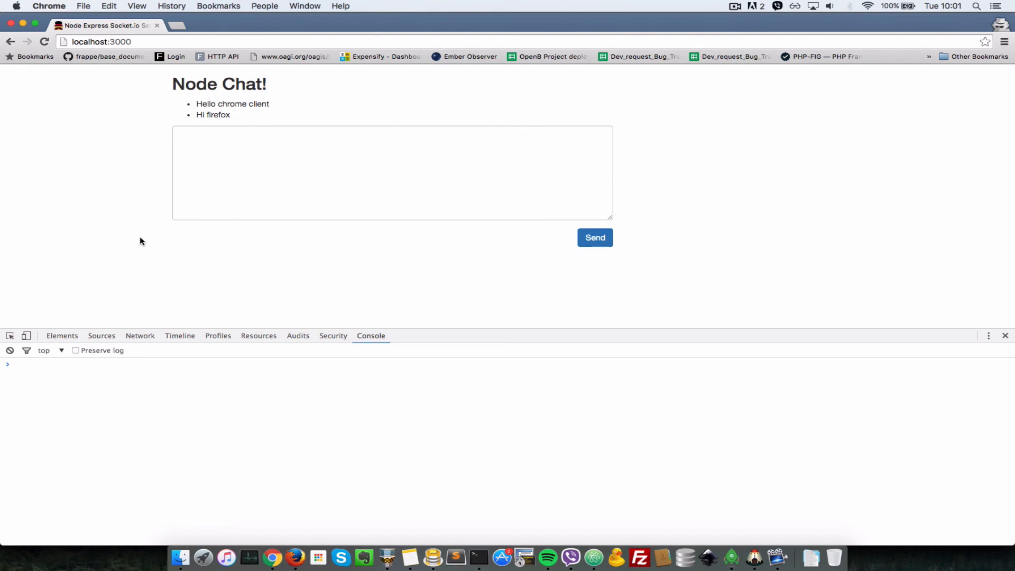
mouse_move(207, 105)
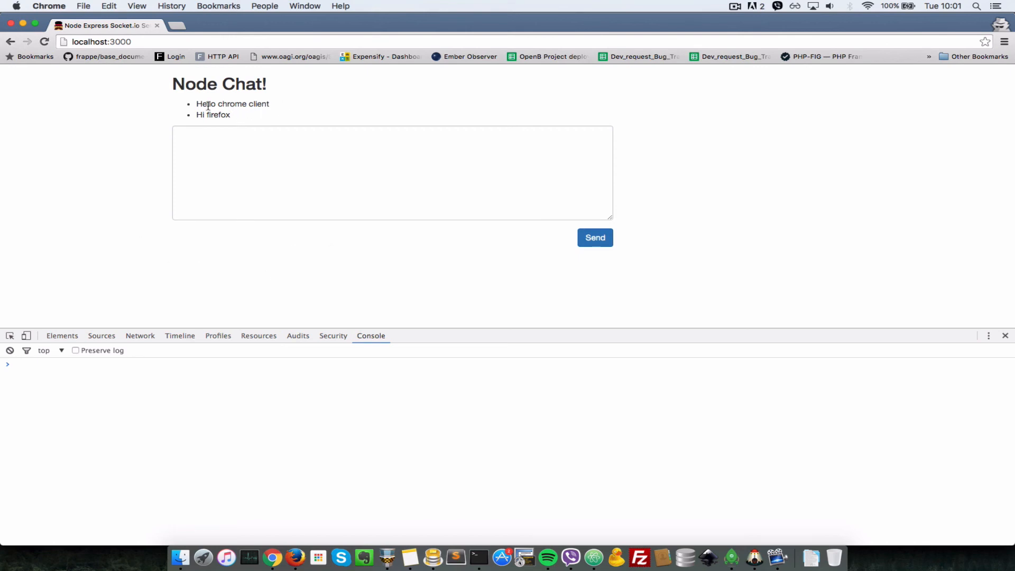
left_click_drag(197, 103, 230, 115)
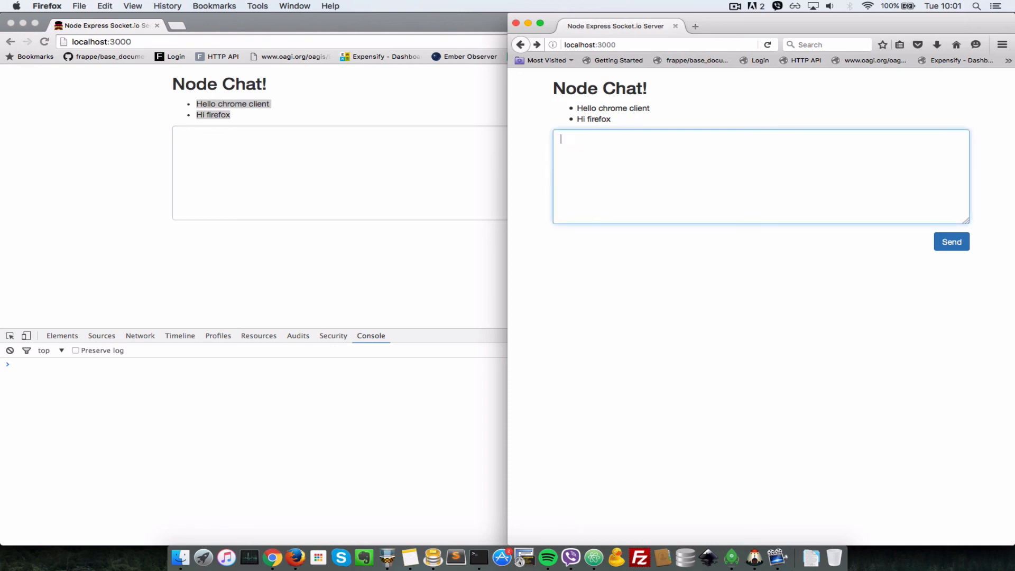
Step: Send "Wow, now we have saved messages" from the Firefox chat client
type("Wow, now we")
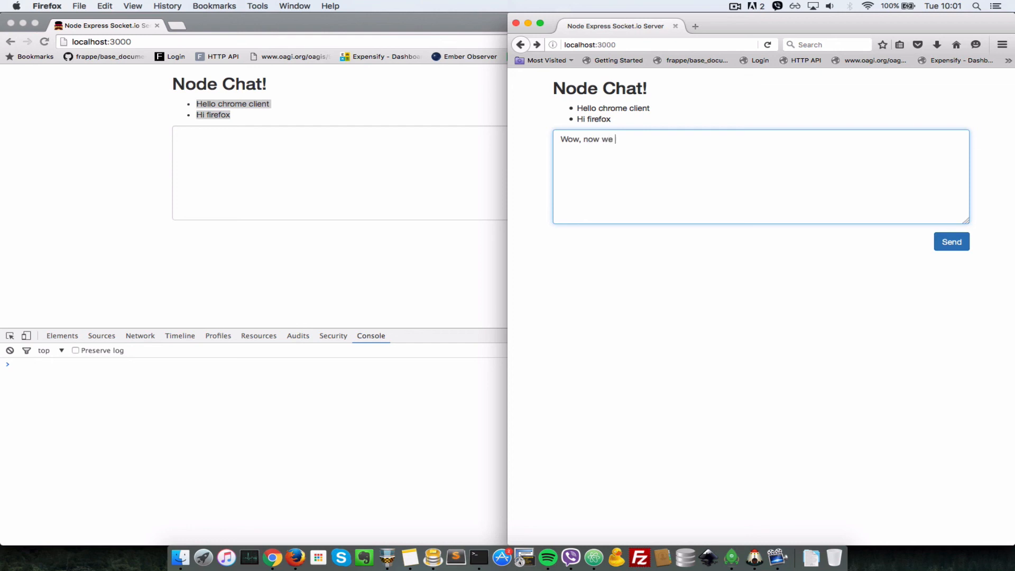
type("have saved mes")
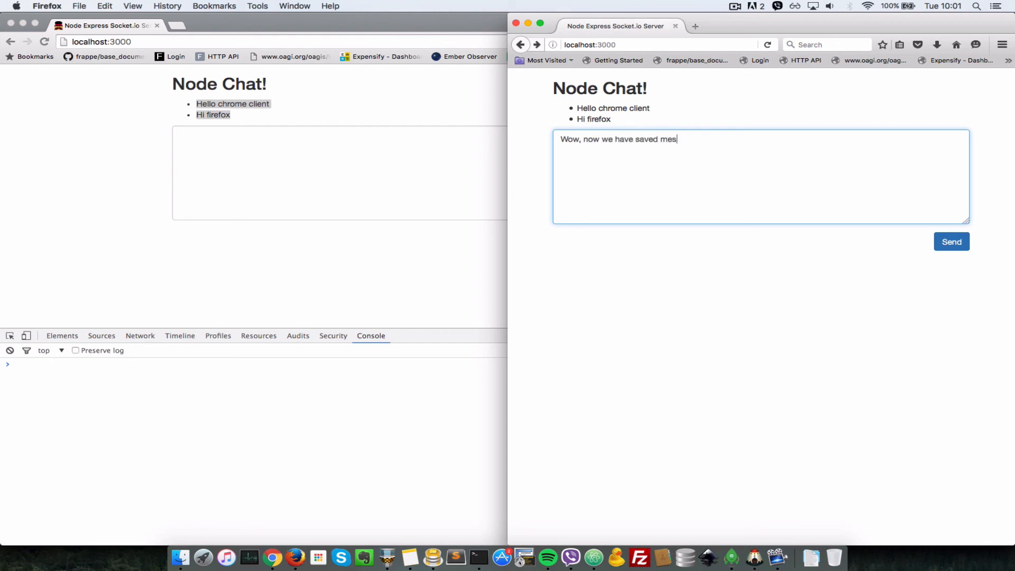
left_click(951, 241)
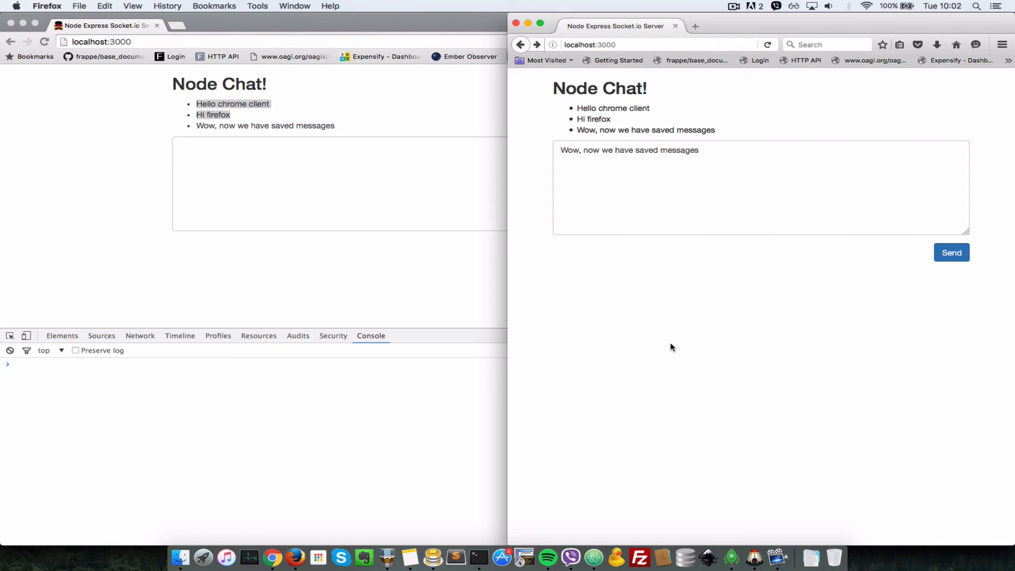
mouse_move(549, 160)
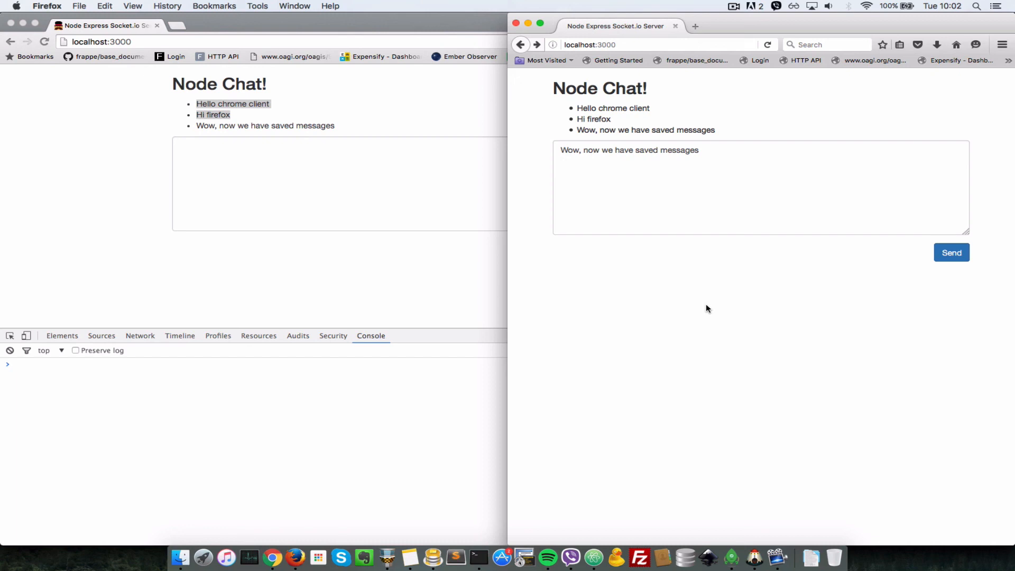
mouse_move(778, 310)
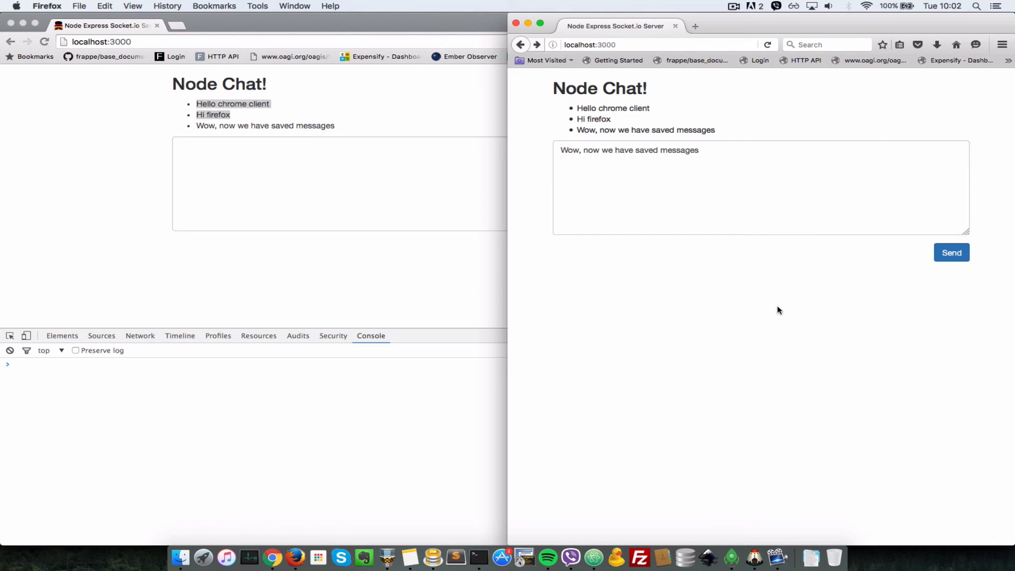